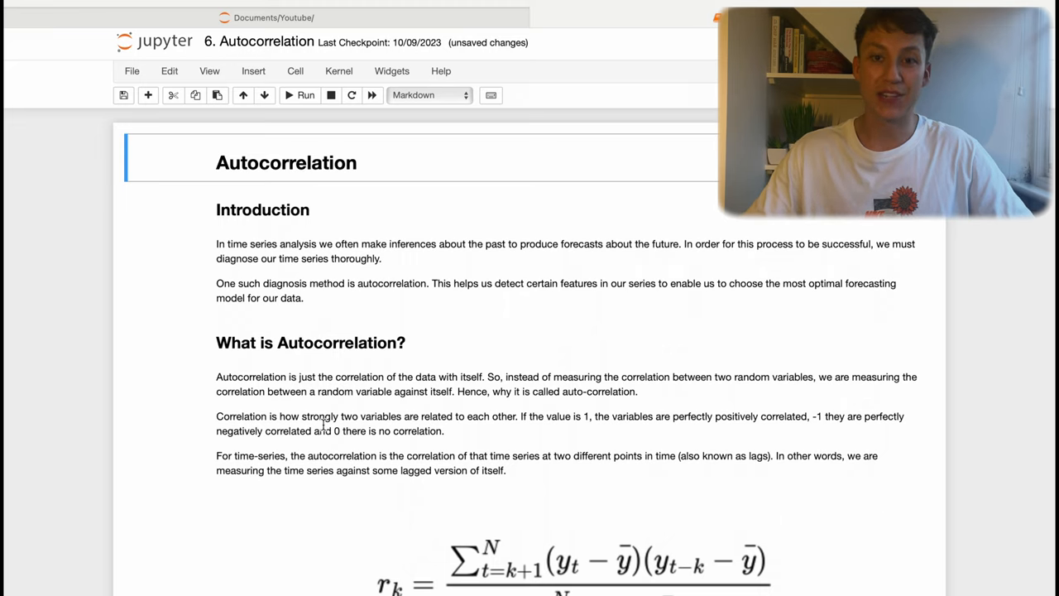
mouse_move(377, 268)
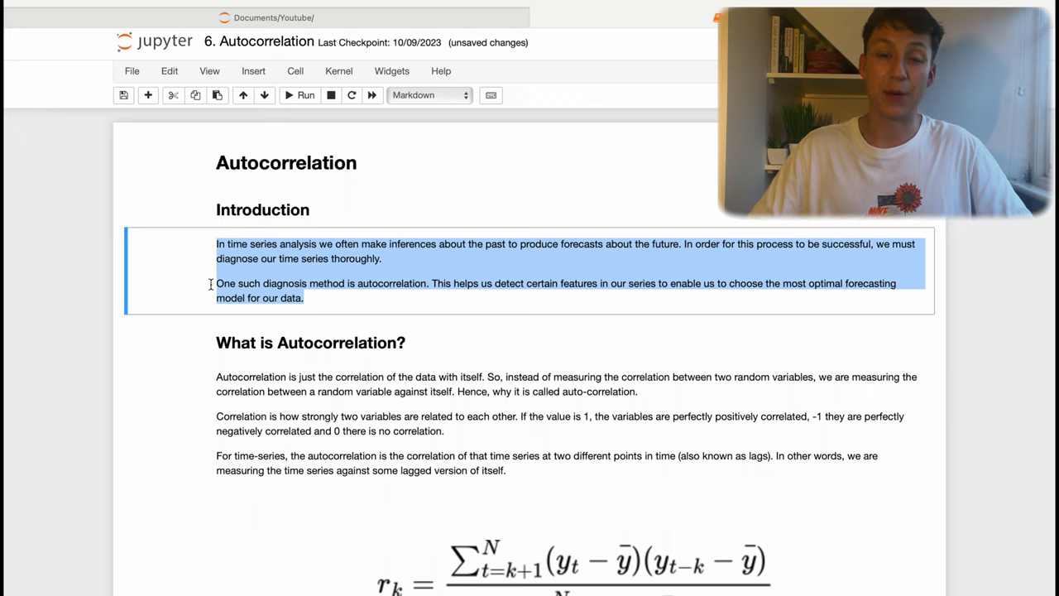
Review the 'What is Autocorrelation?' markdown, highlighting the paragraphs that define autocorrelation.
scroll("down", 3)
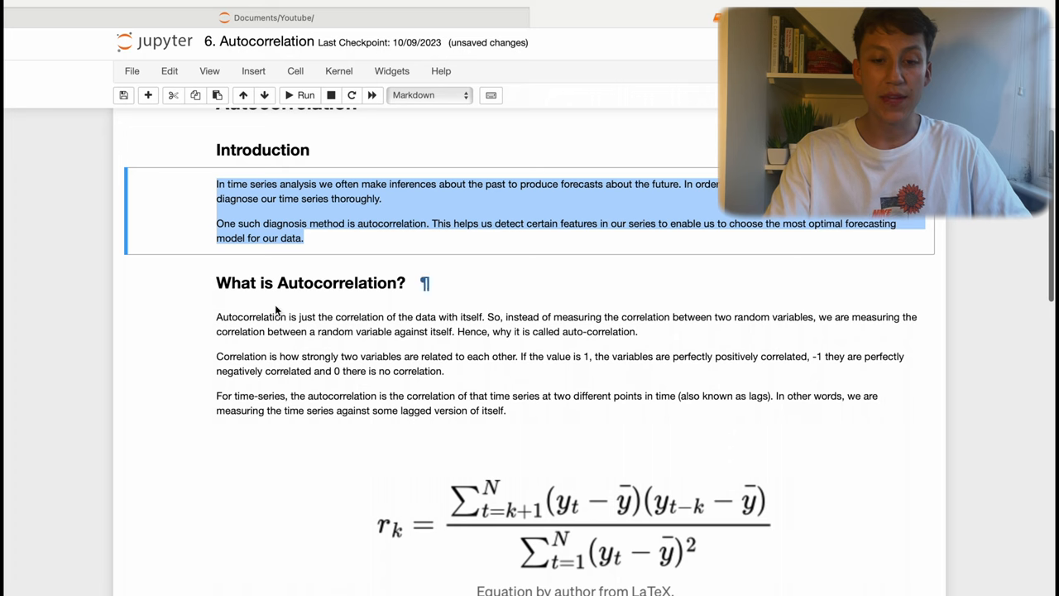
left_click(298, 283)
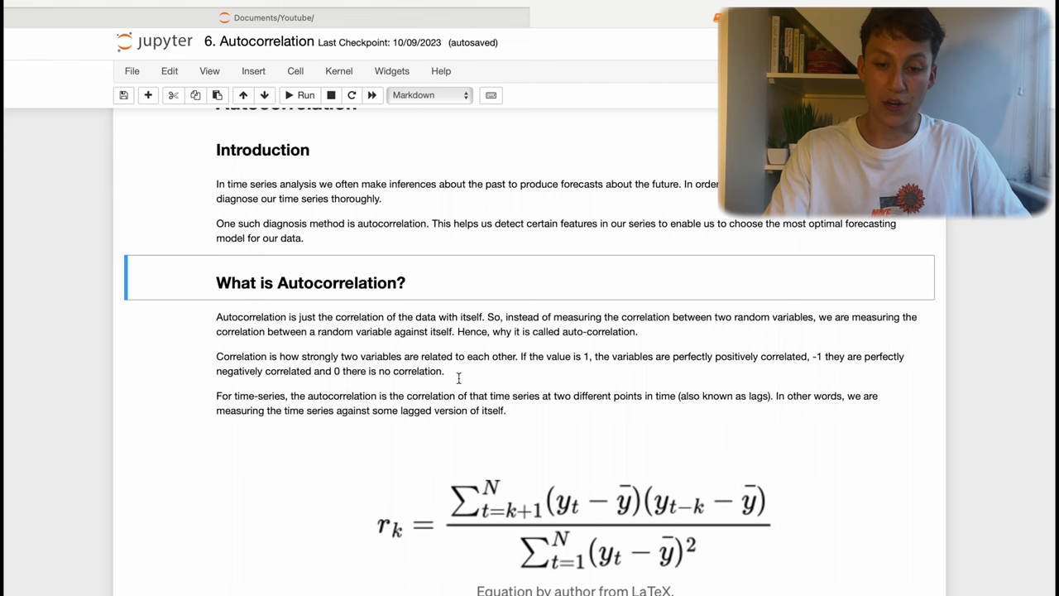
left_click_drag(215, 316, 443, 371)
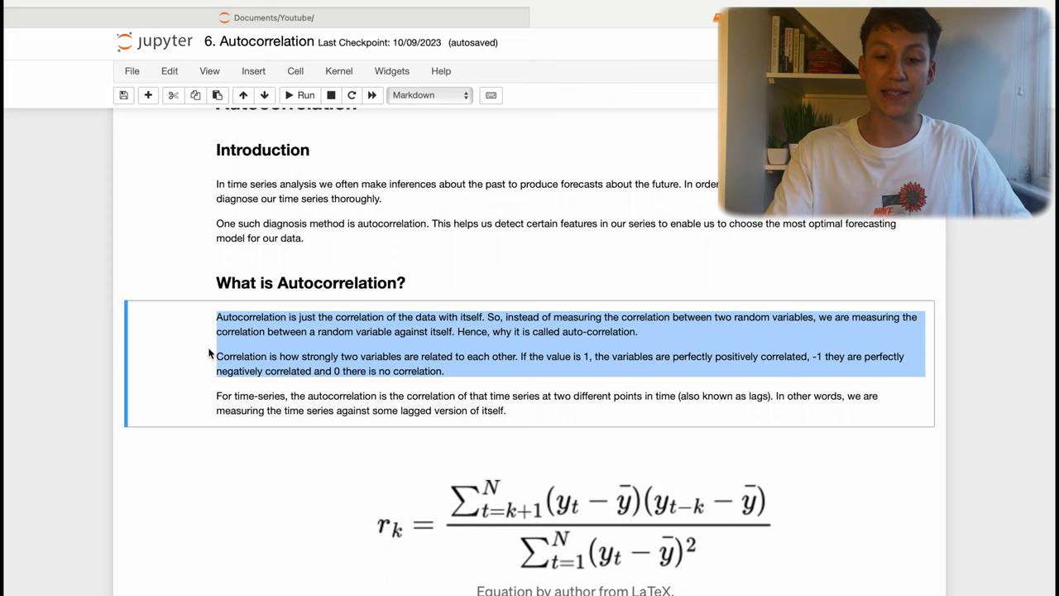
scroll("down", 3)
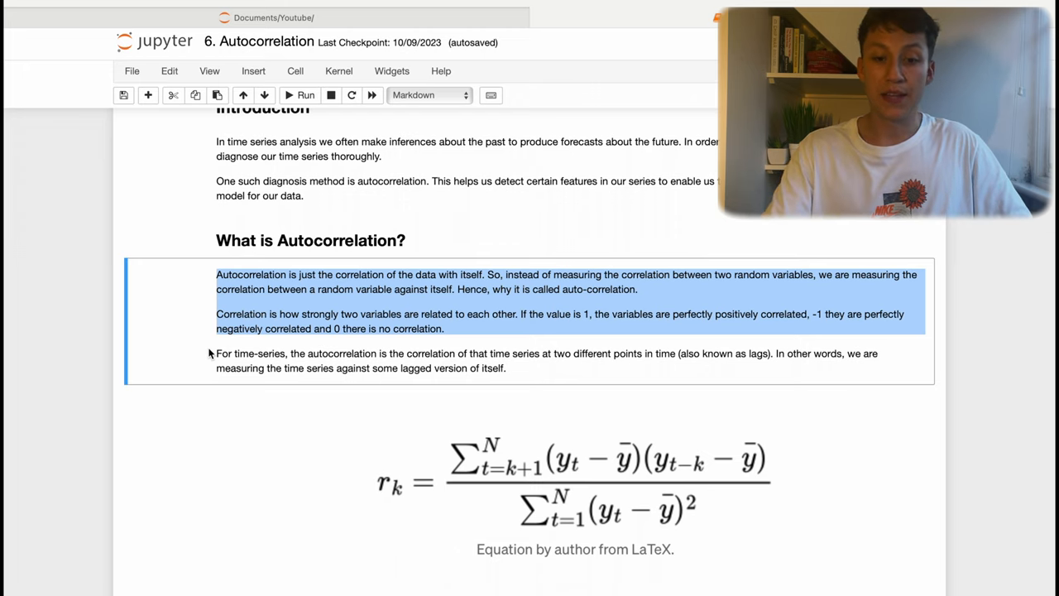
scroll("down", 3)
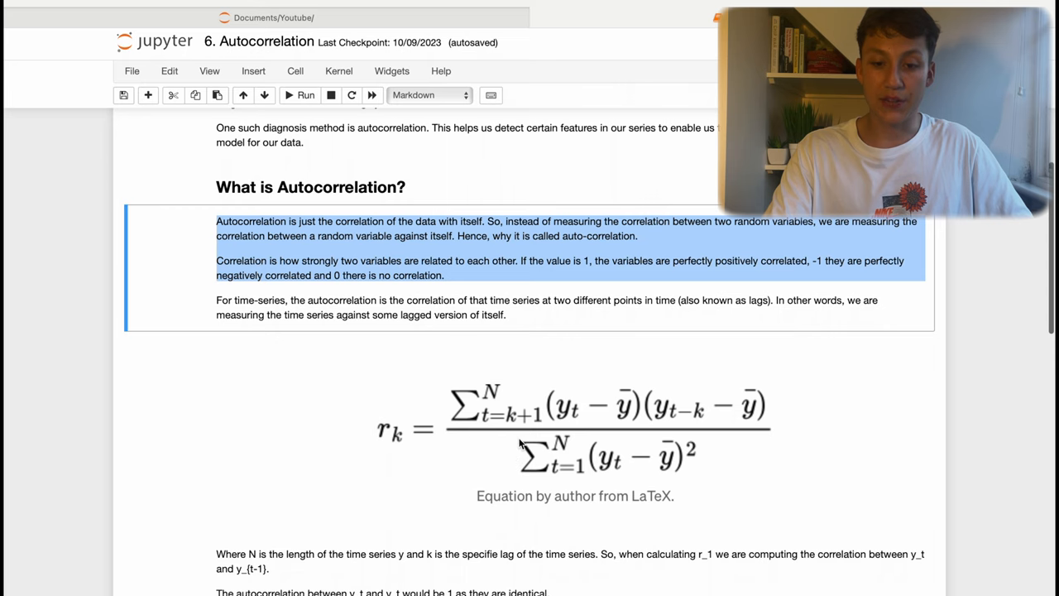
scroll("down", 3)
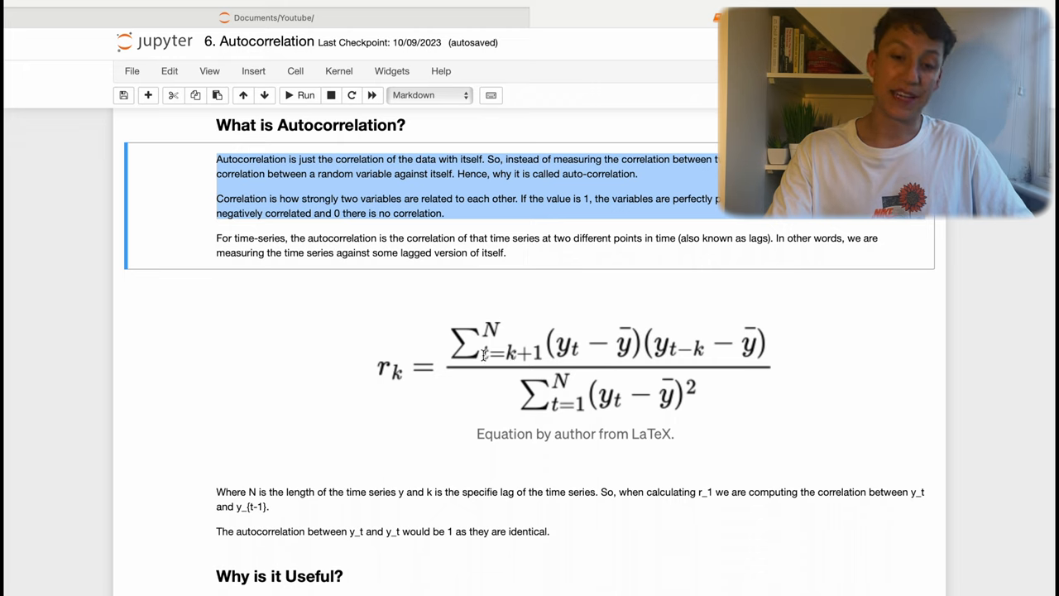
mouse_move(488, 346)
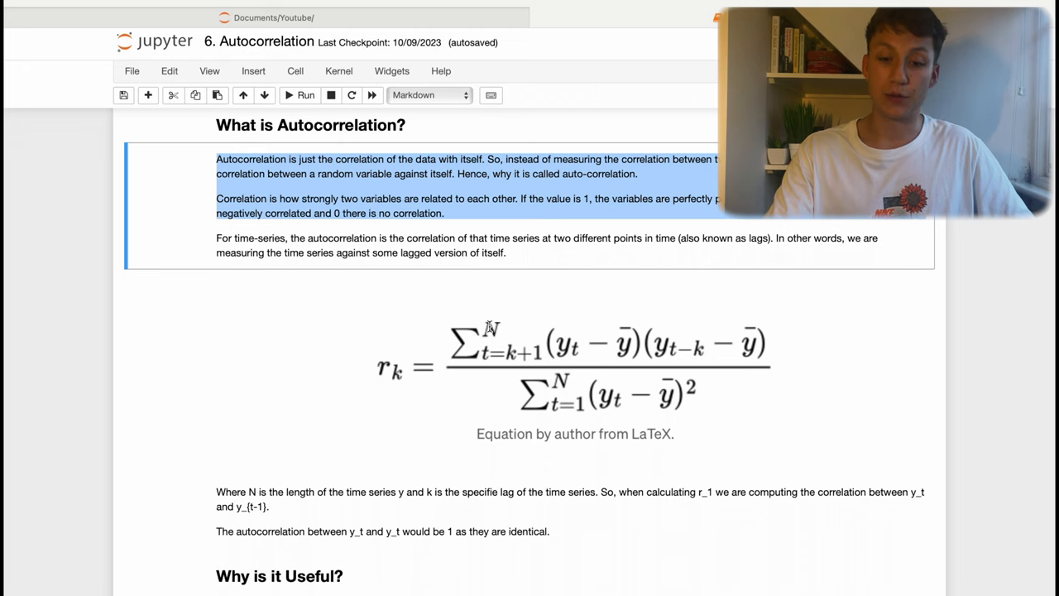
mouse_move(516, 356)
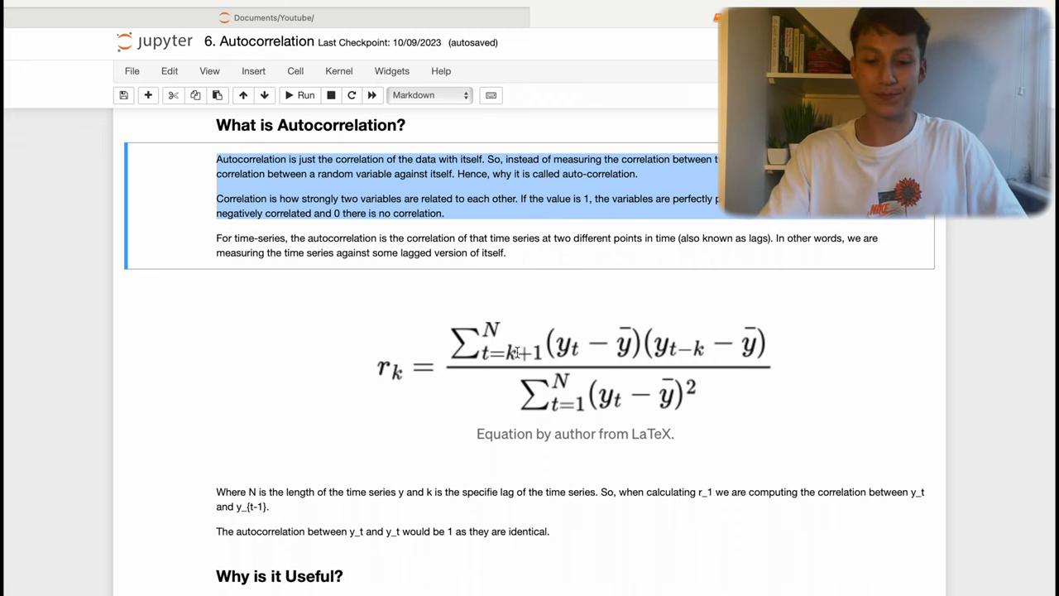
Move down through the notebook to the package-import and airline-data reading/plotting code cells.
scroll("down", 3)
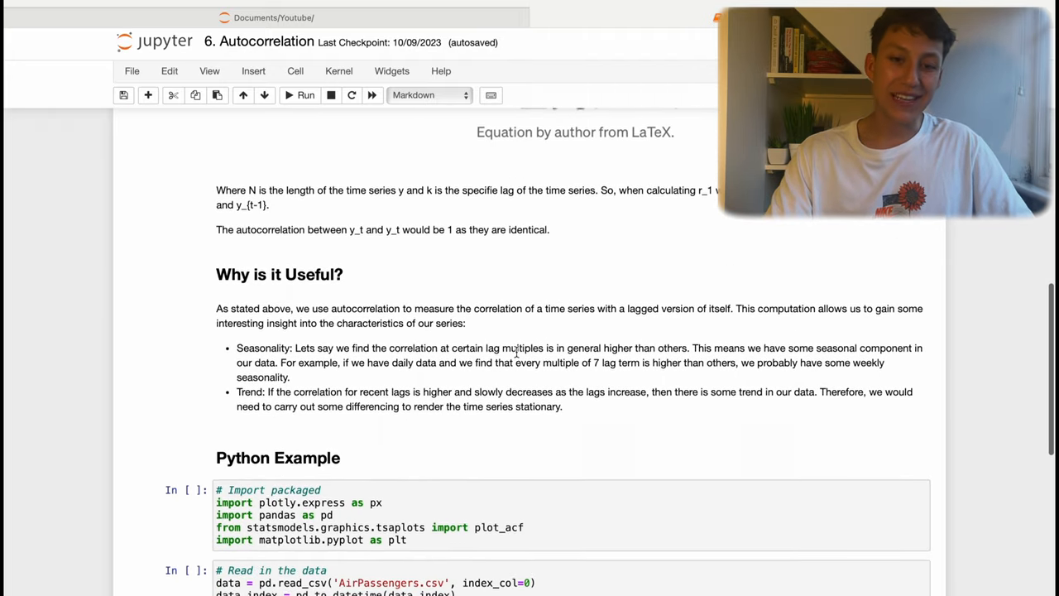
scroll("down", 3)
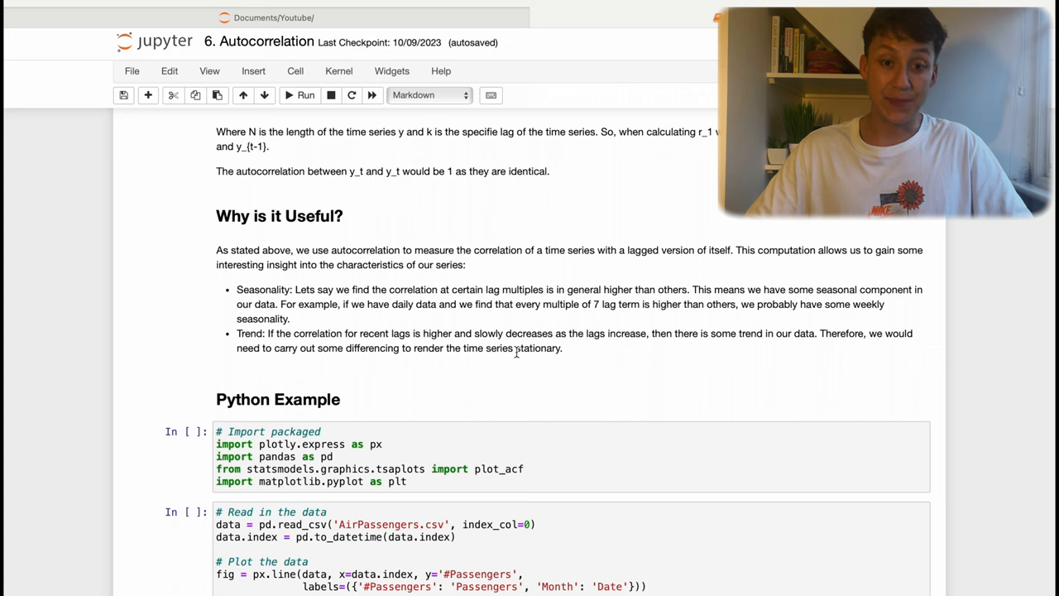
left_click_drag(285, 304, 290, 317)
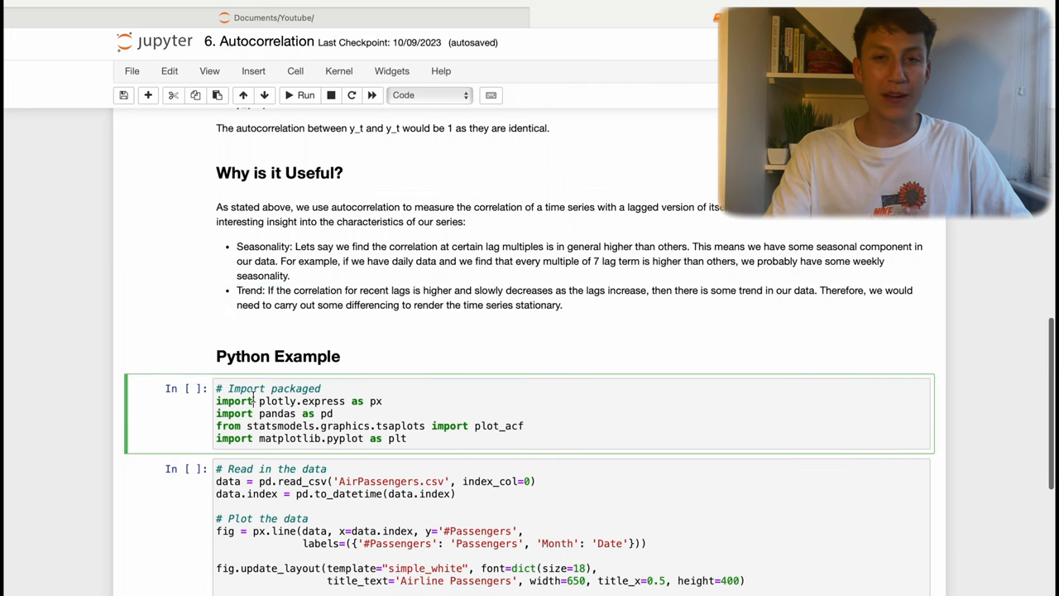
scroll("down", 3)
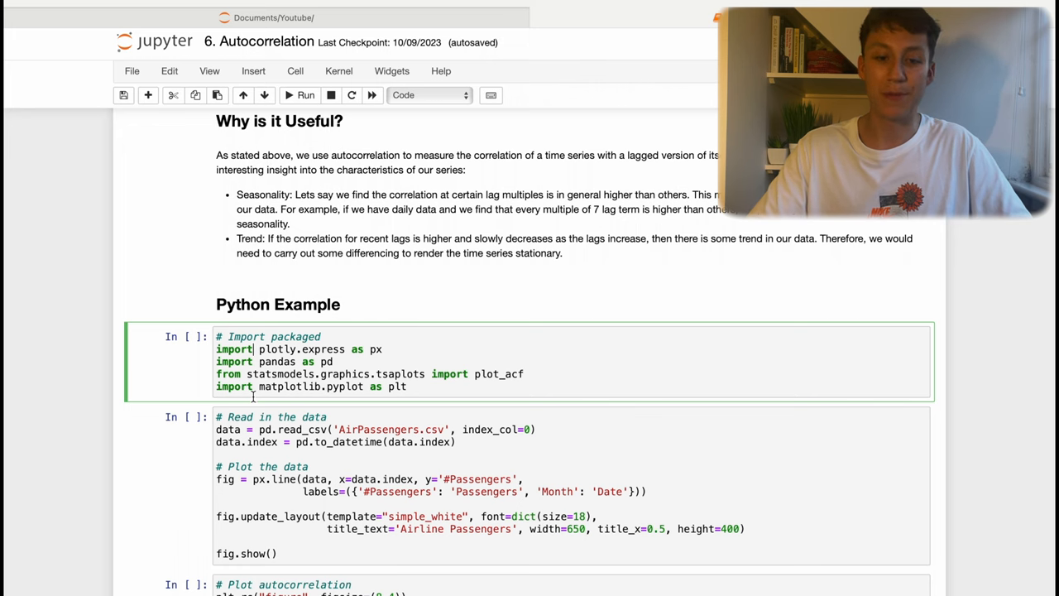
scroll("down", 3)
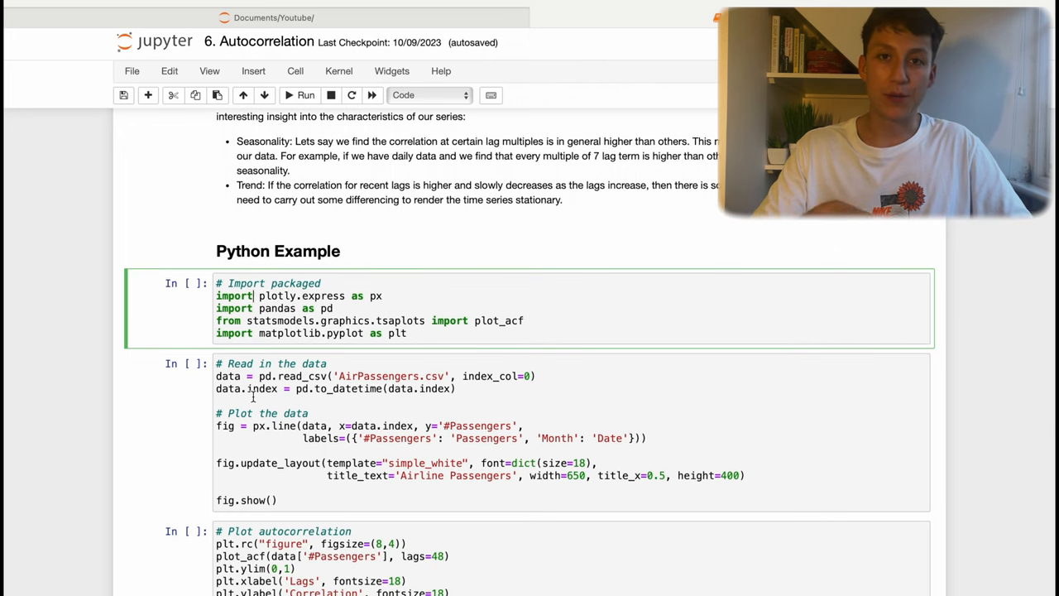
scroll("down", 3)
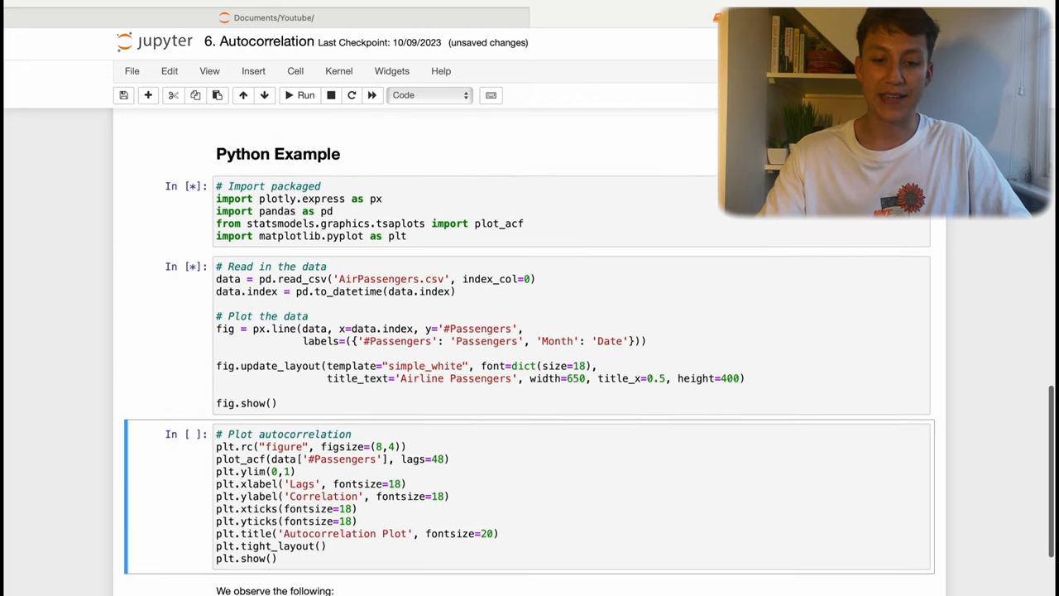
Bring the rendered Airline Passengers Plotly line chart into view and inspect monthly passenger values.
left_click(299, 94)
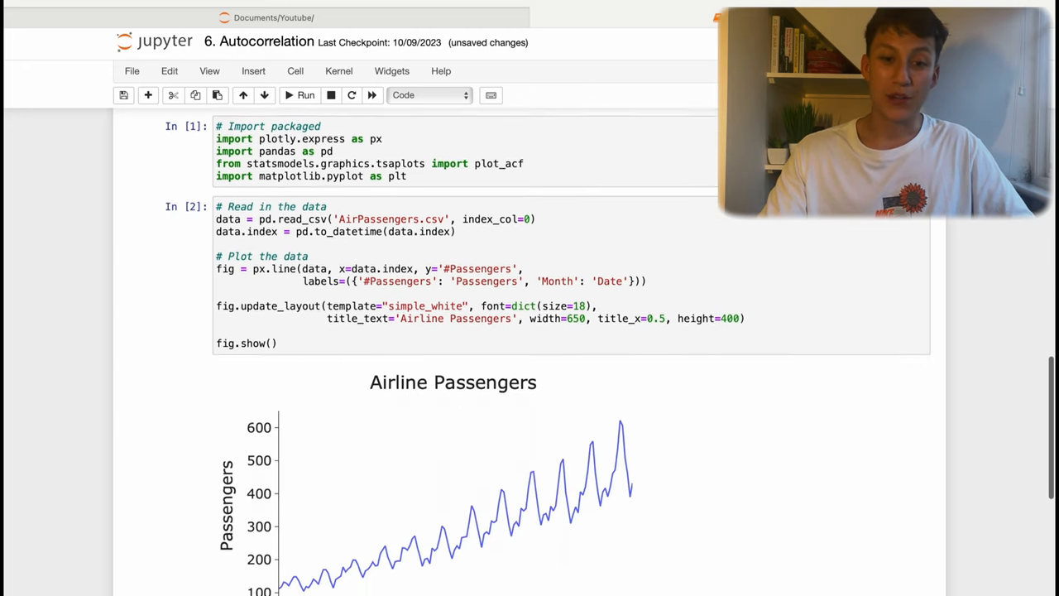
scroll("down", 3)
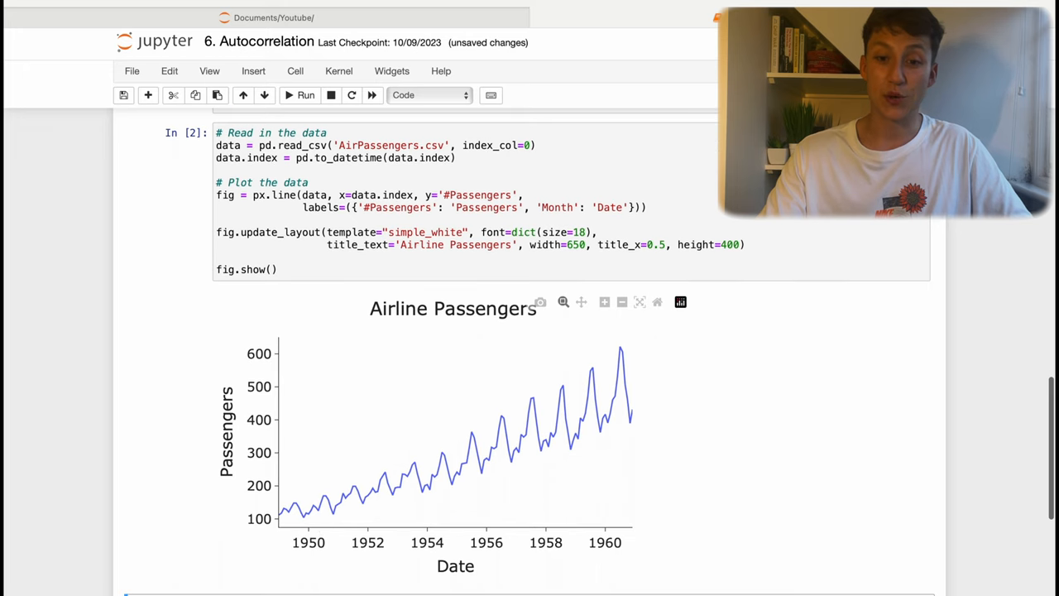
mouse_move(470, 520)
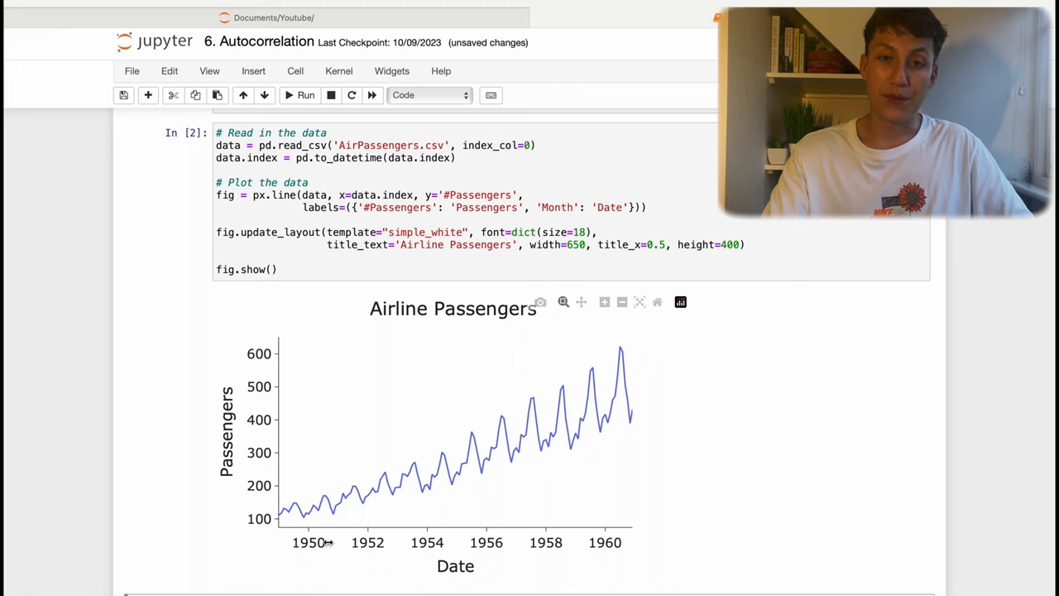
mouse_move(648, 410)
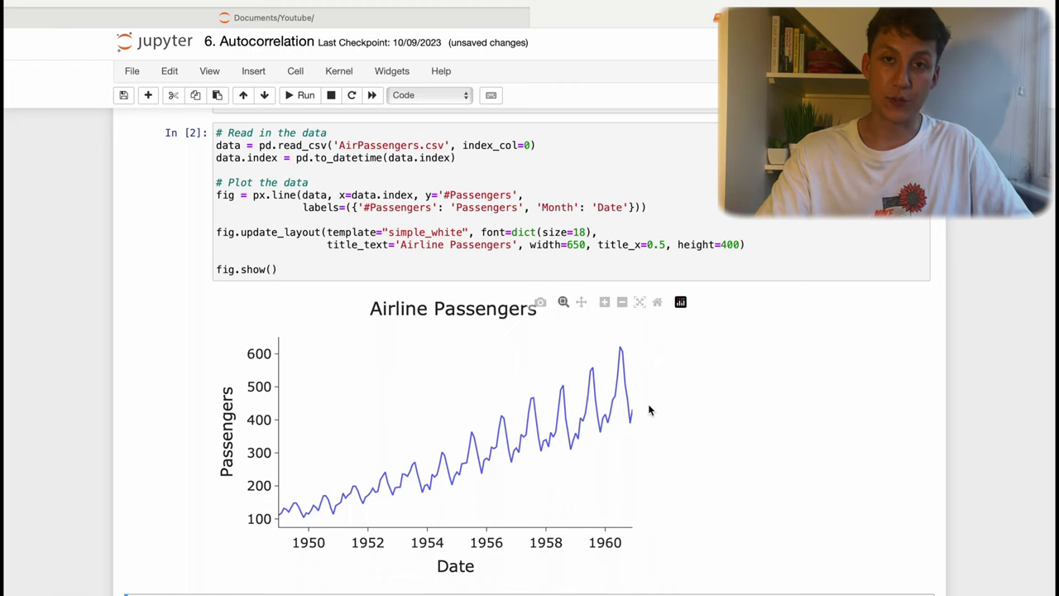
mouse_move(268, 531)
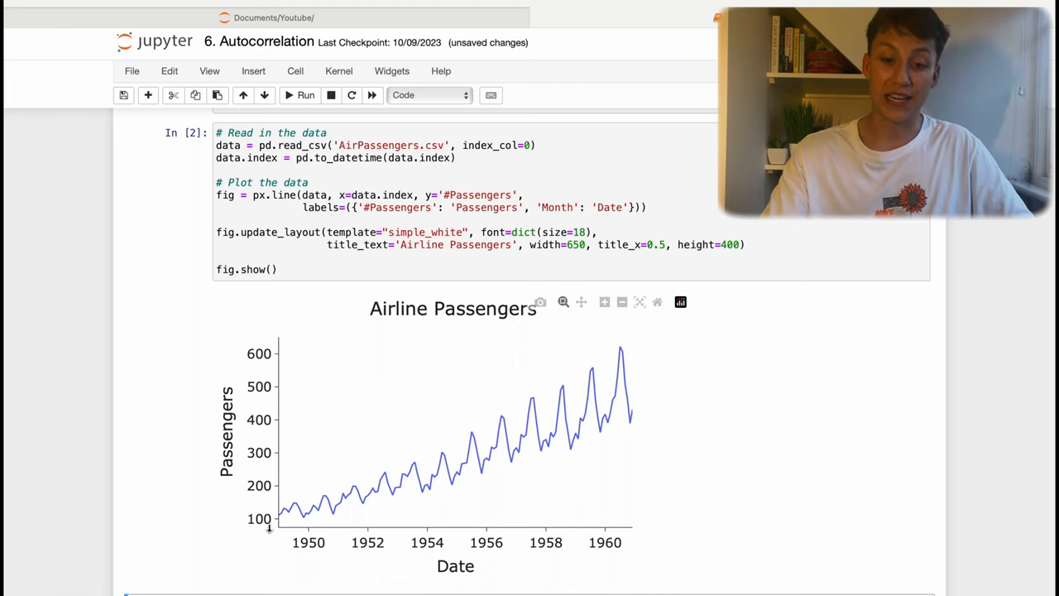
mouse_move(547, 446)
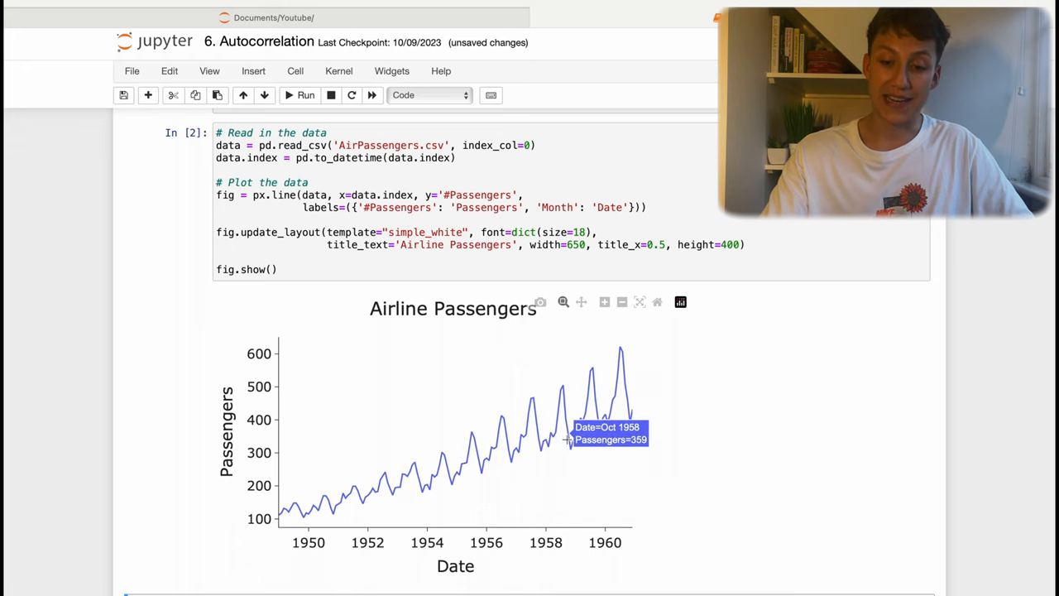
mouse_move(560, 385)
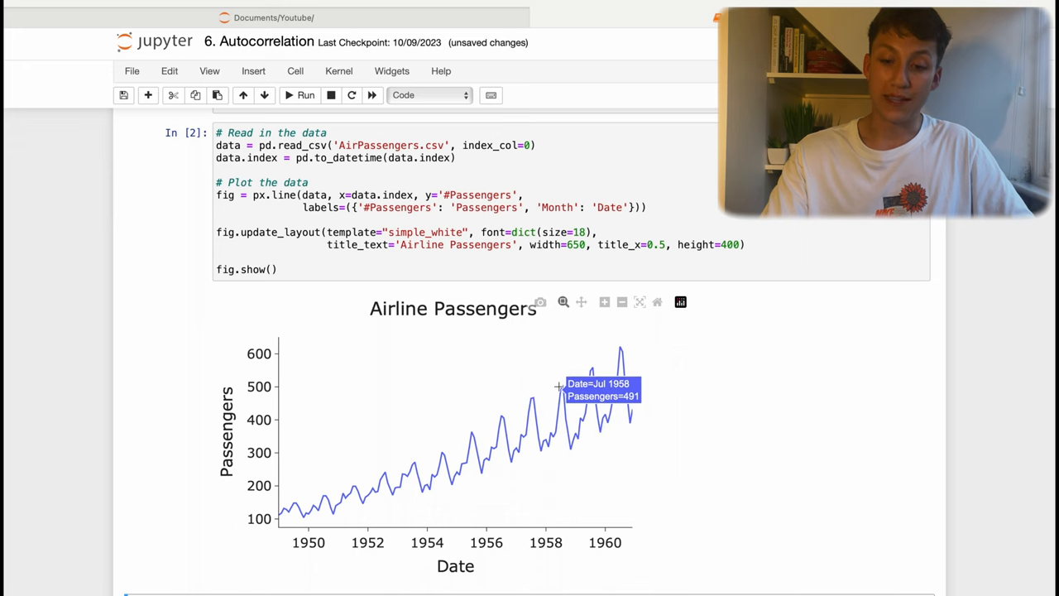
mouse_move(572, 447)
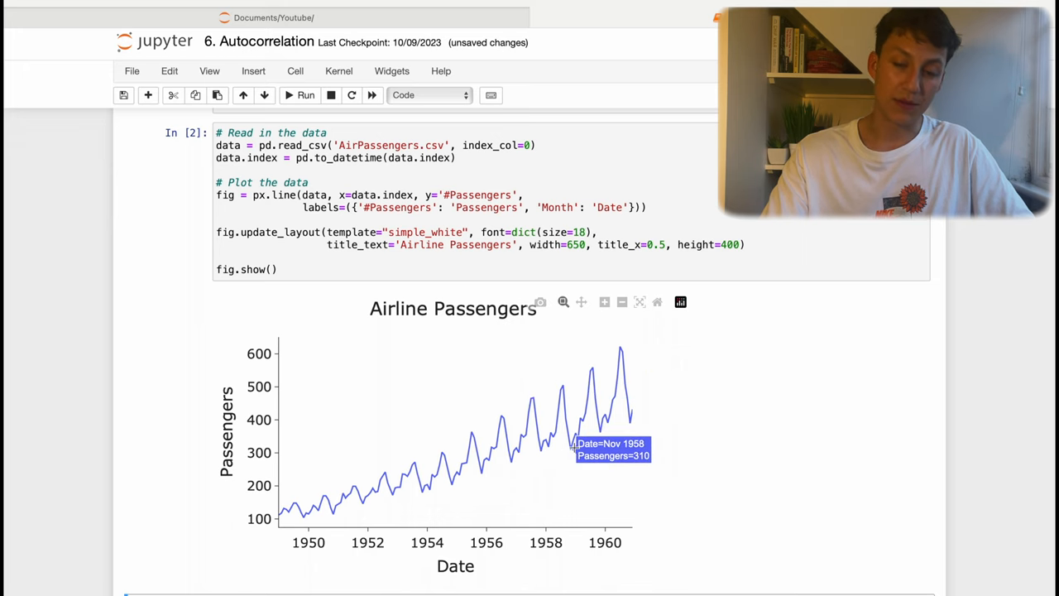
mouse_move(547, 493)
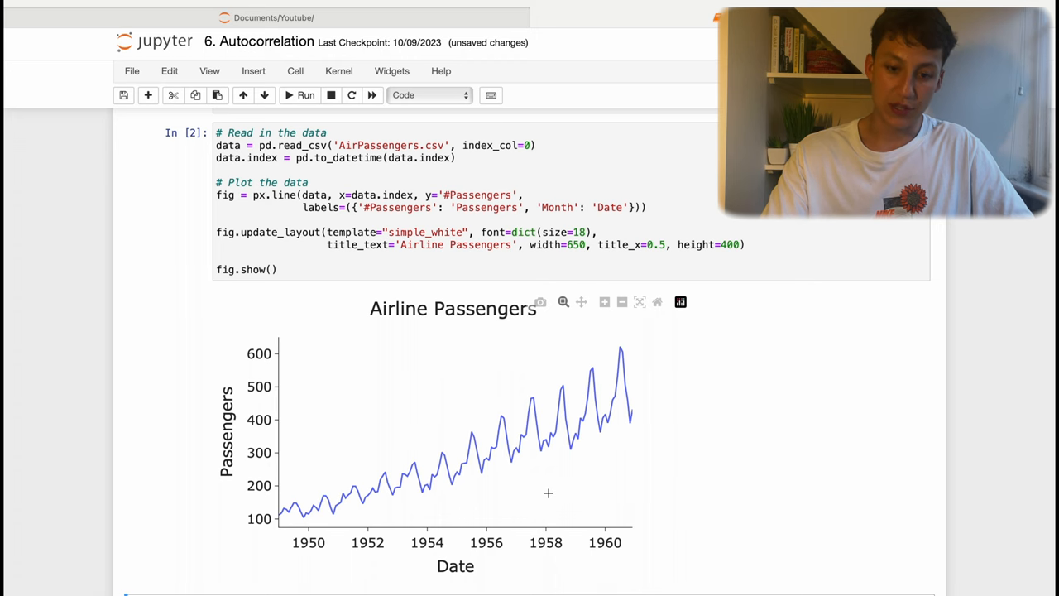
scroll("down", 3)
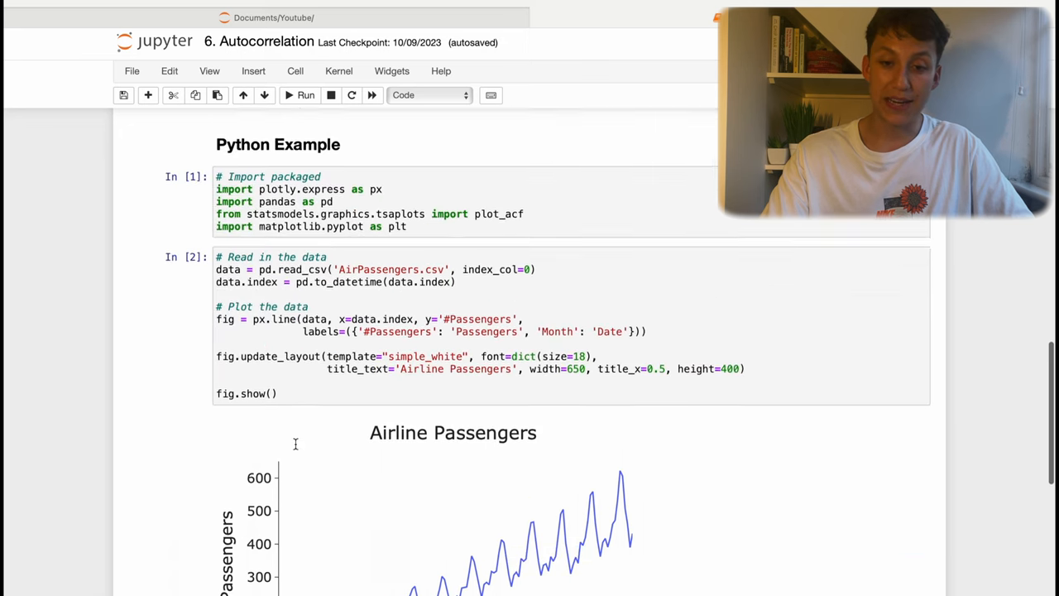
scroll("down", 3)
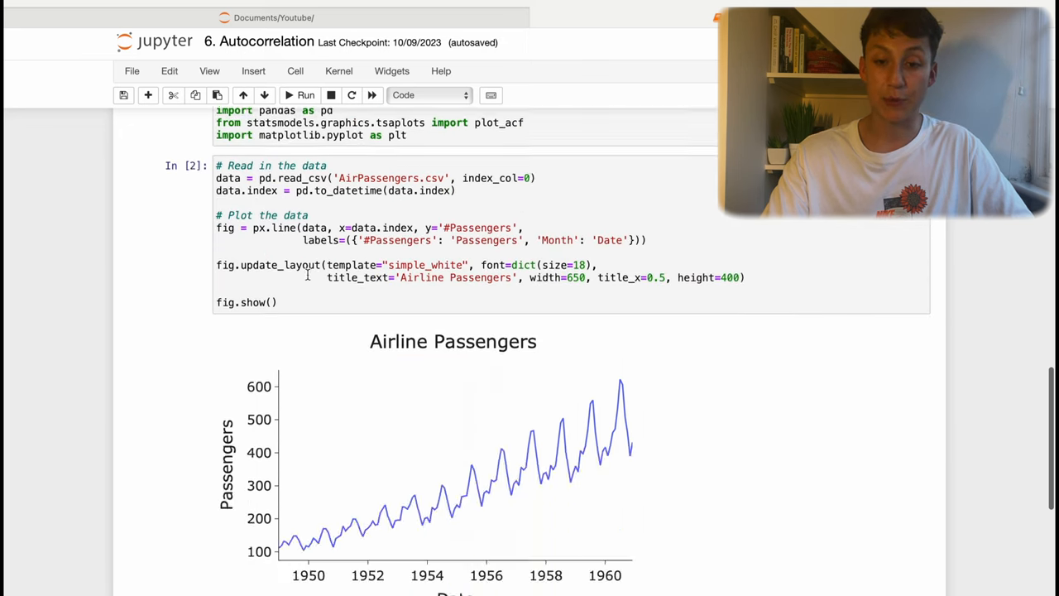
scroll("down", 3)
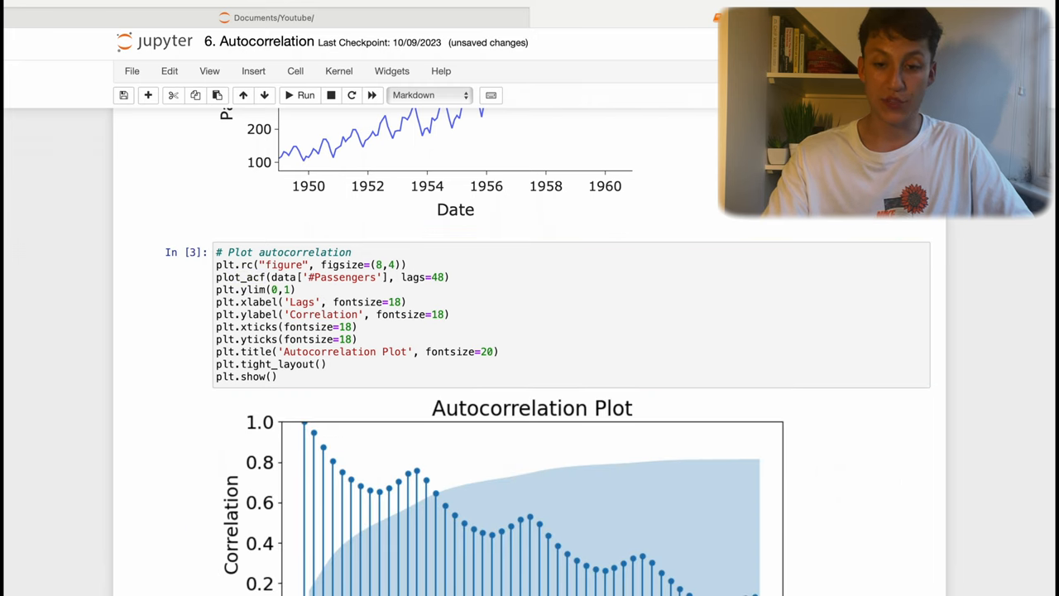
scroll("down", 3)
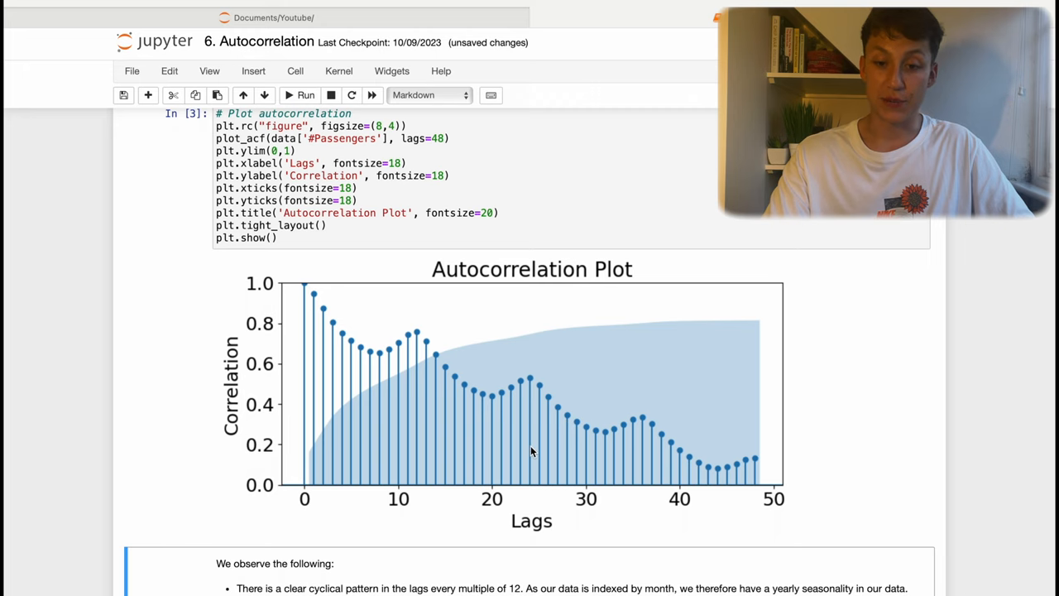
mouse_move(592, 521)
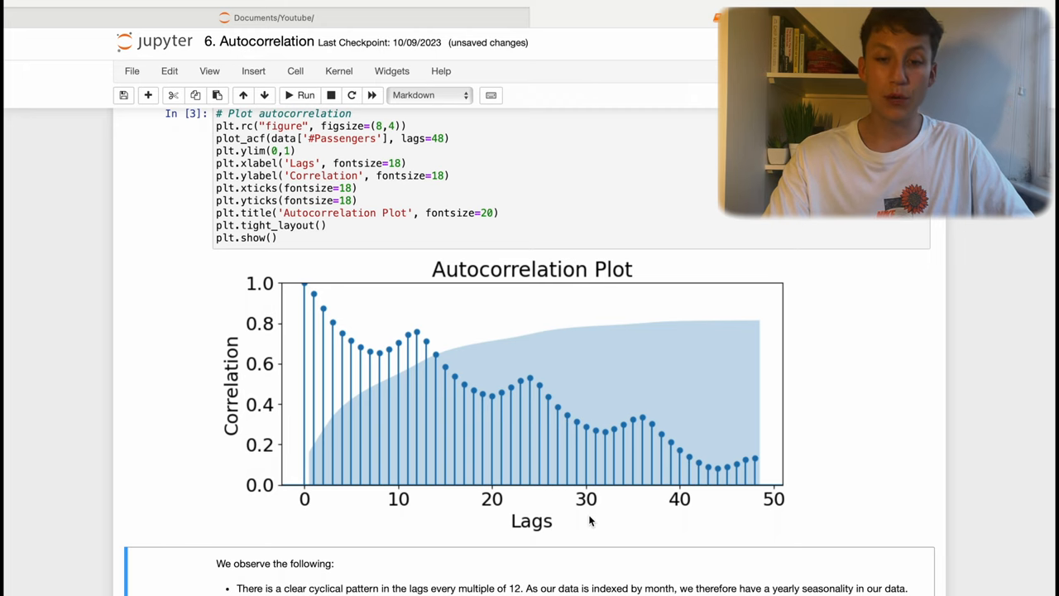
mouse_move(367, 391)
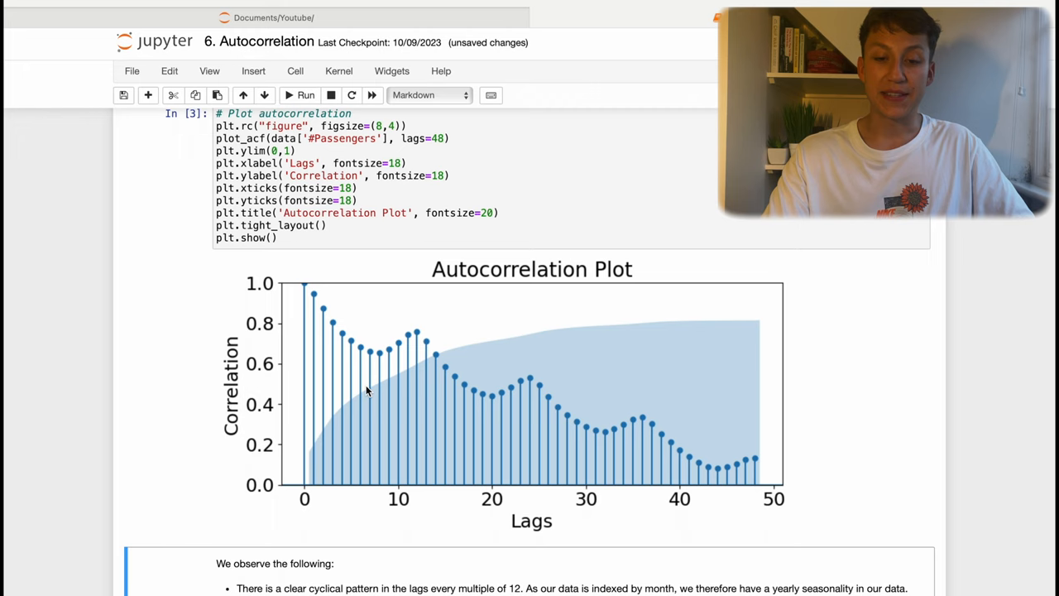
mouse_move(312, 290)
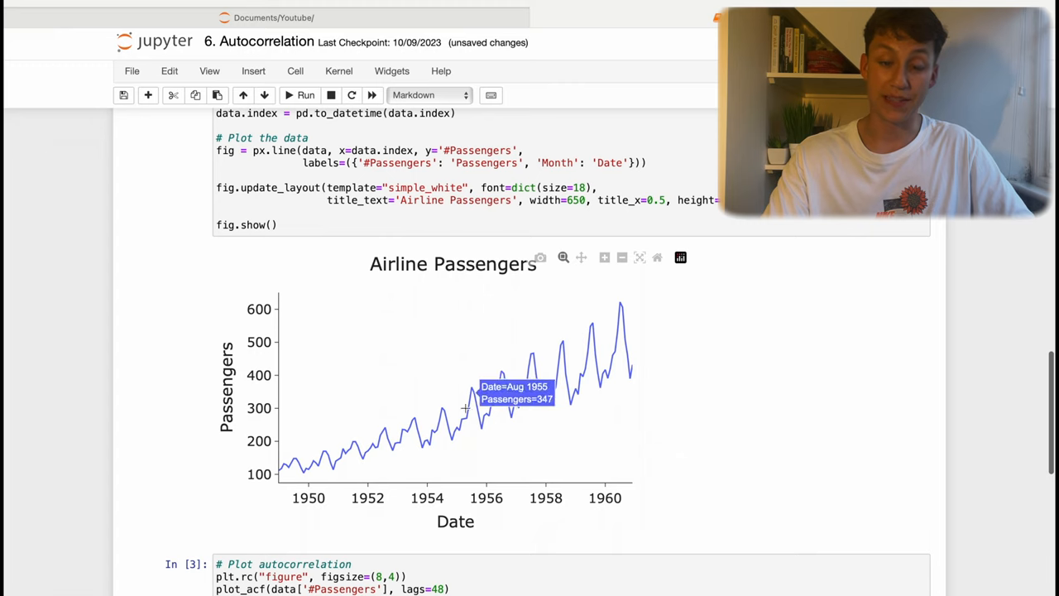
mouse_move(460, 433)
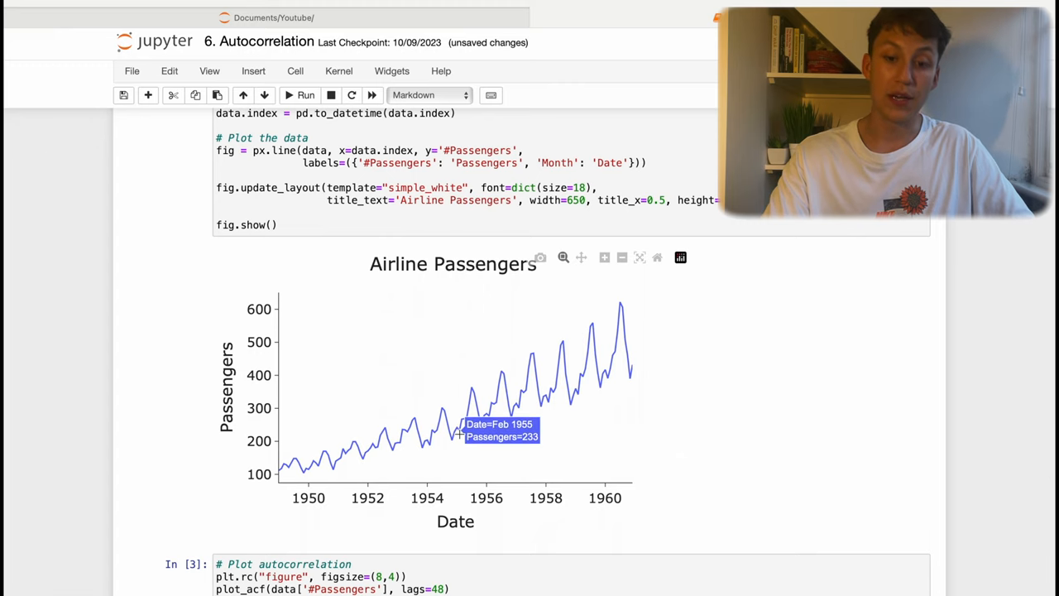
scroll("down", 3)
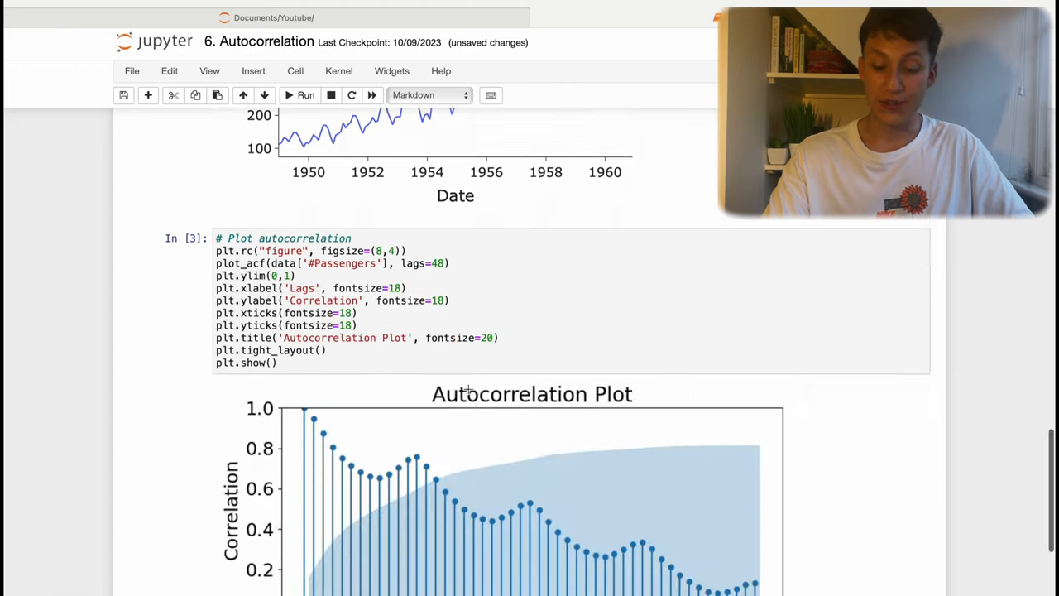
scroll("down", 3)
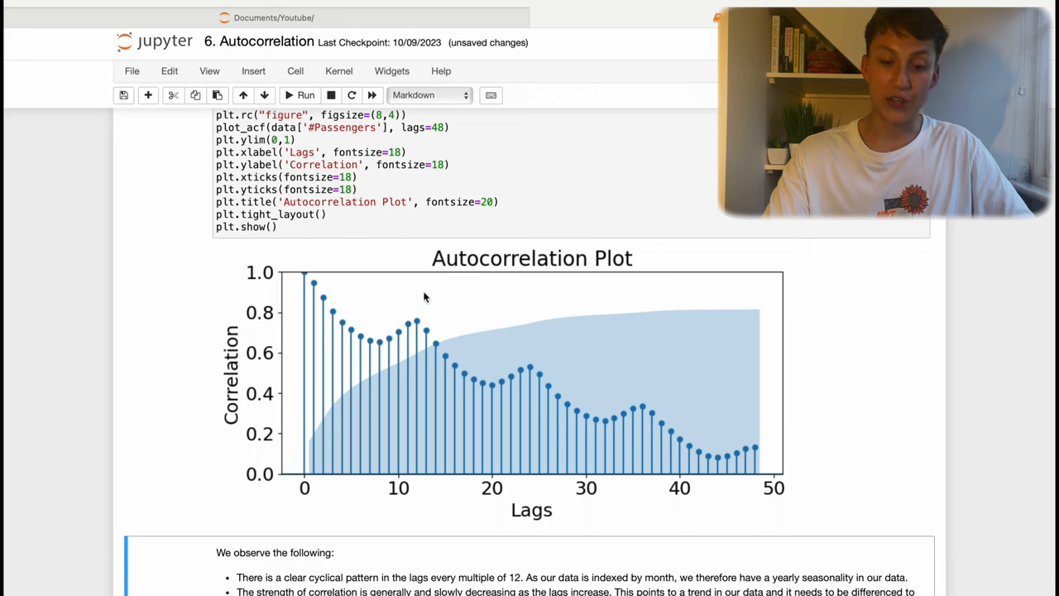
mouse_move(641, 381)
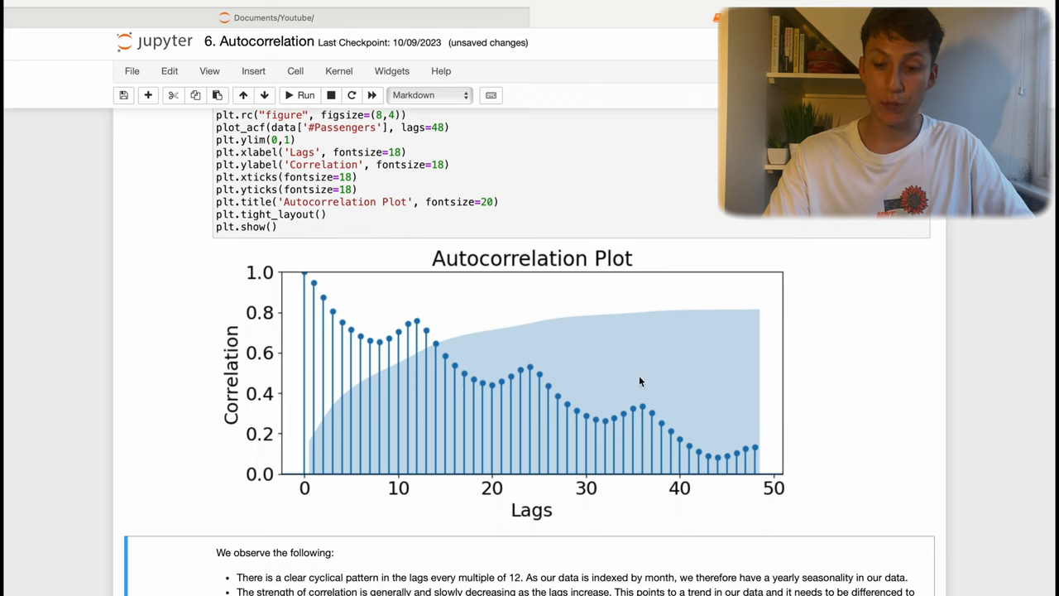
mouse_move(444, 336)
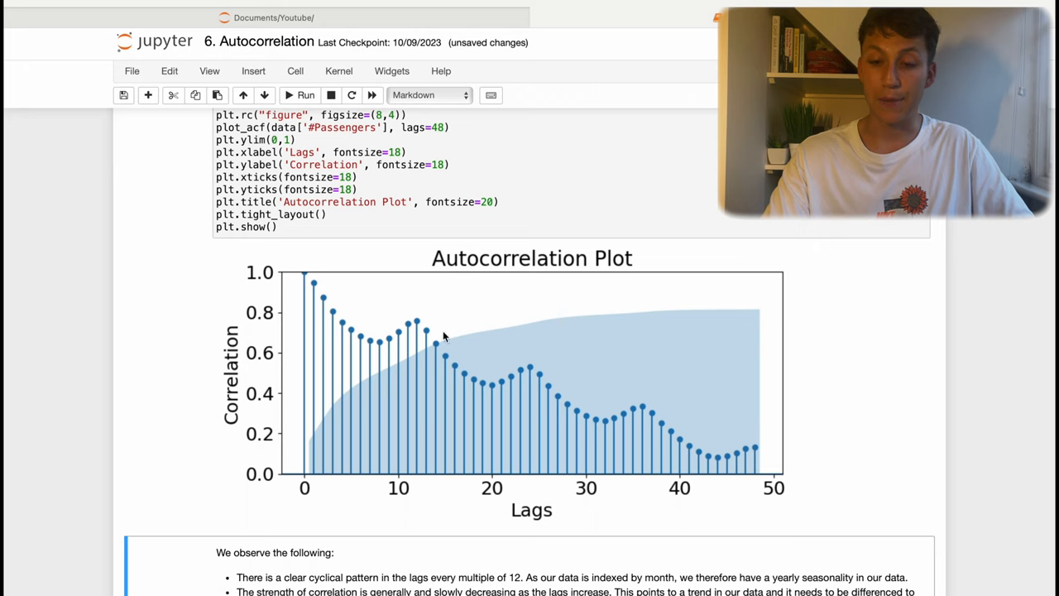
mouse_move(364, 301)
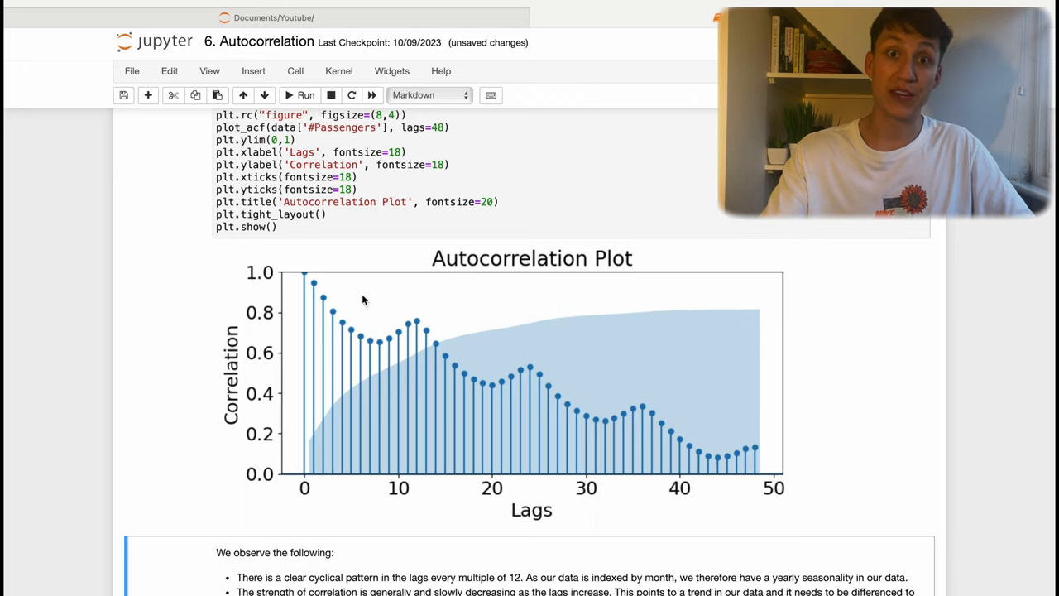
mouse_move(394, 350)
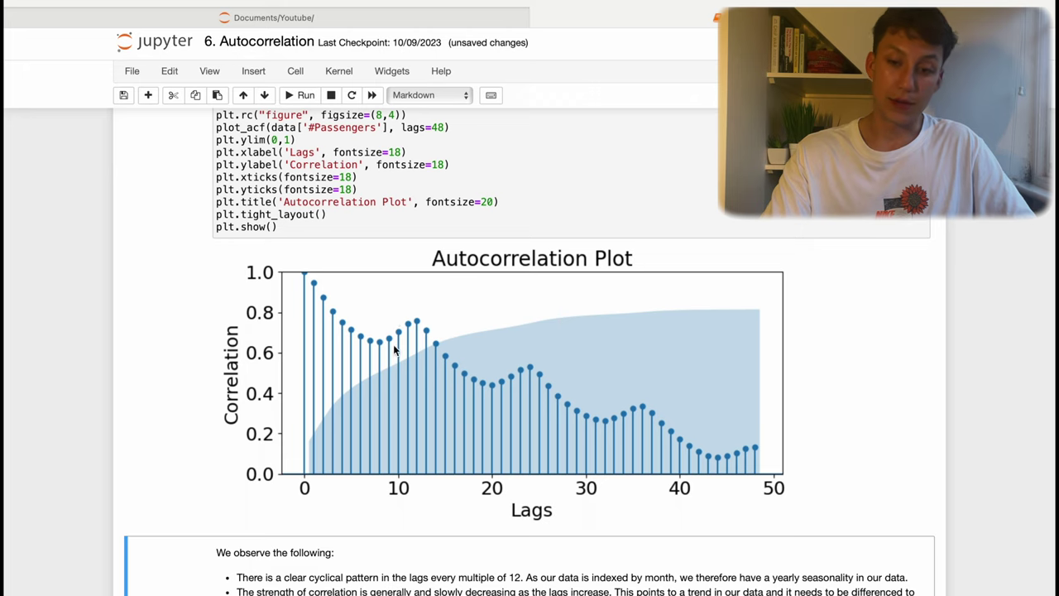
mouse_move(381, 349)
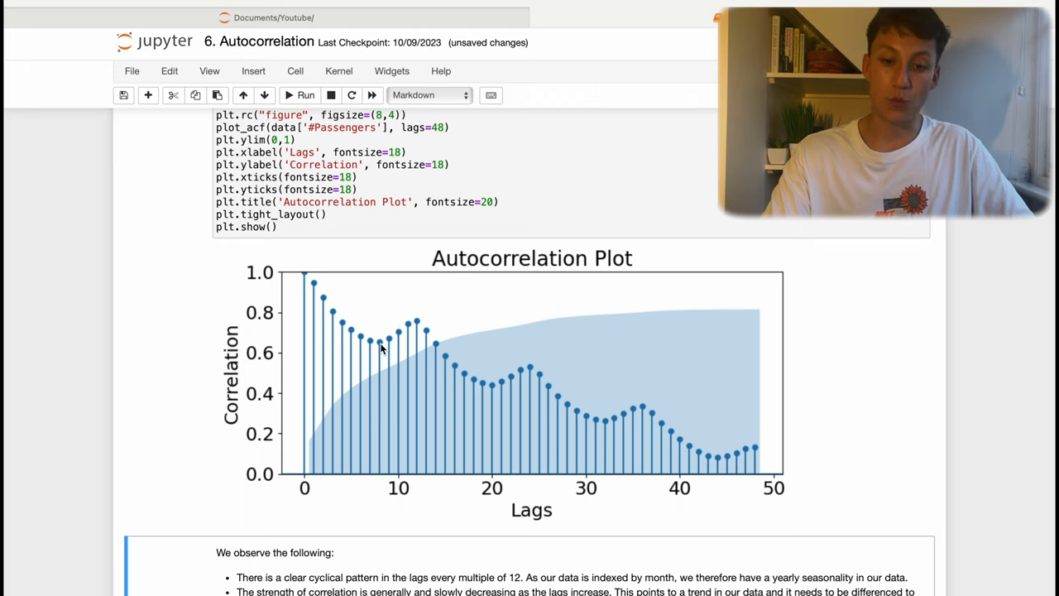
mouse_move(475, 382)
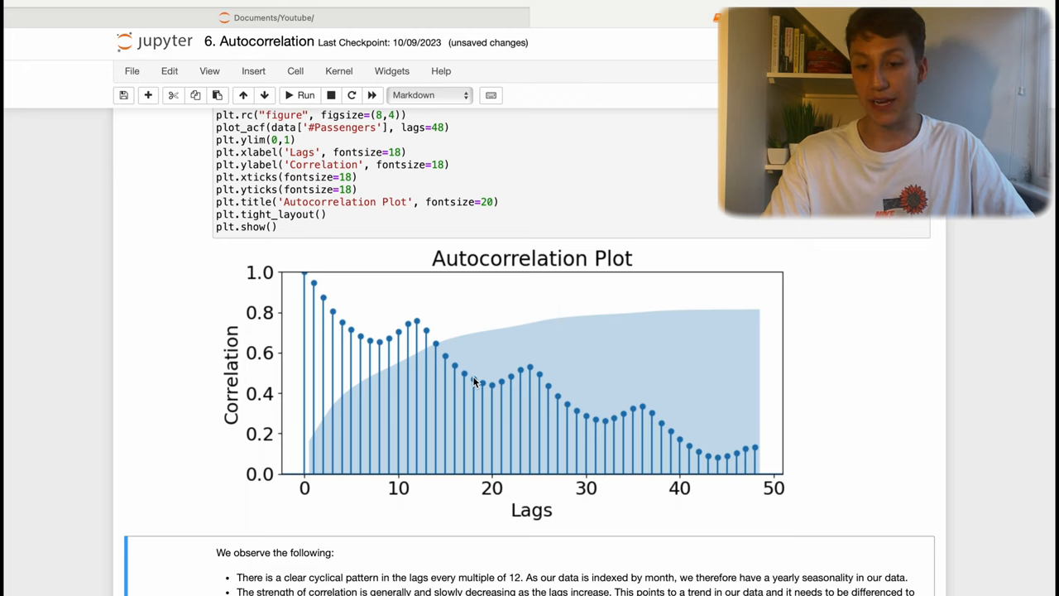
mouse_move(453, 368)
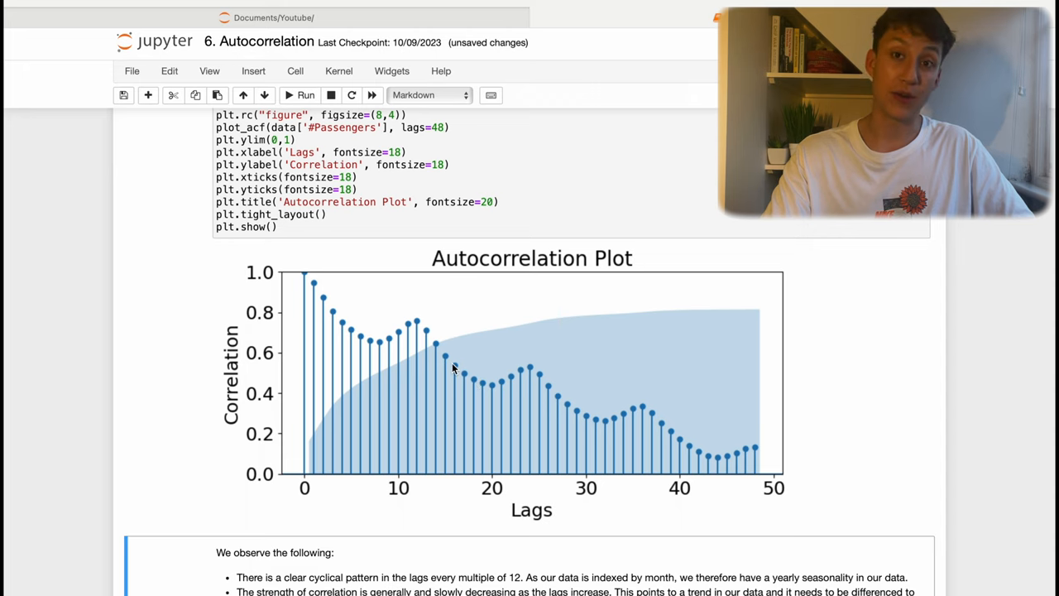
mouse_move(380, 331)
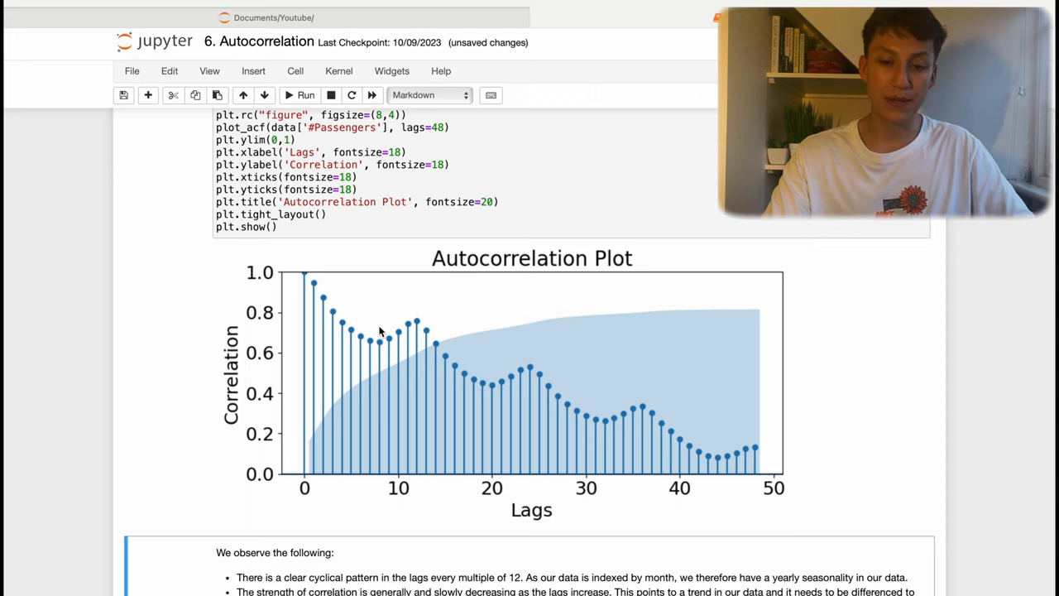
scroll("down", 3)
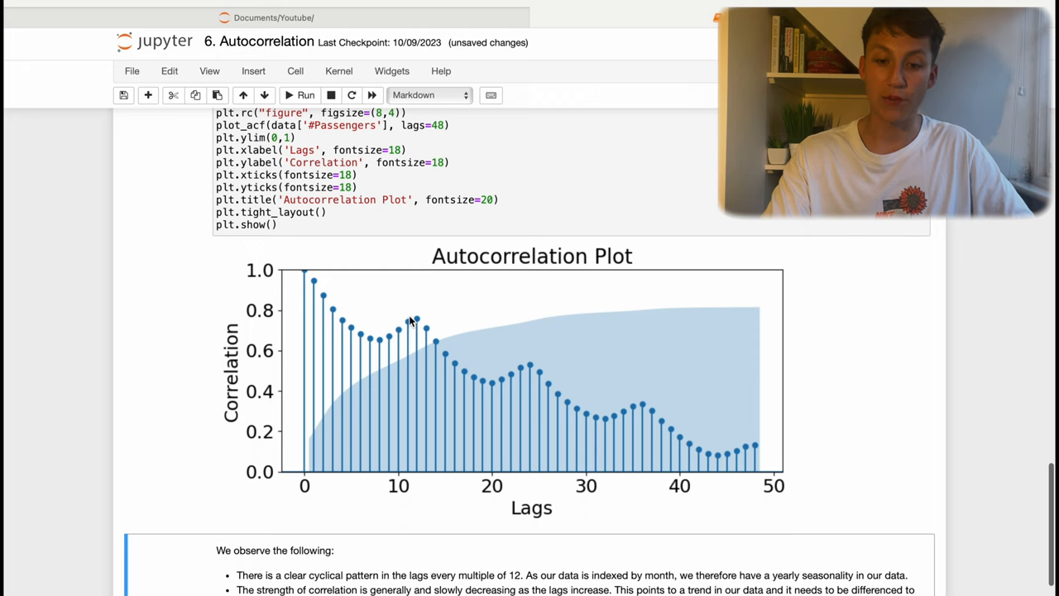
mouse_move(635, 407)
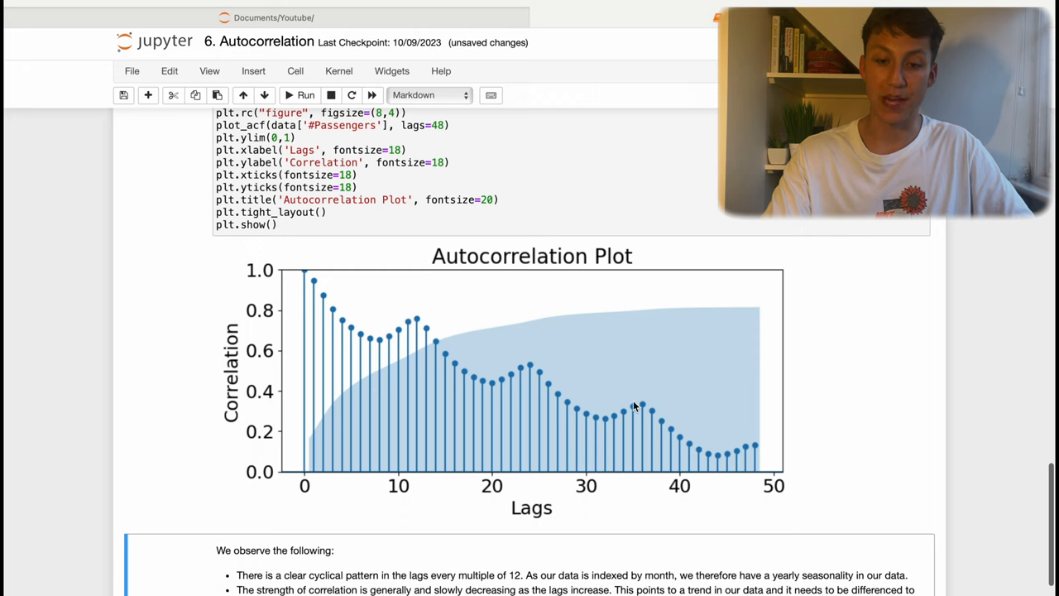
mouse_move(559, 405)
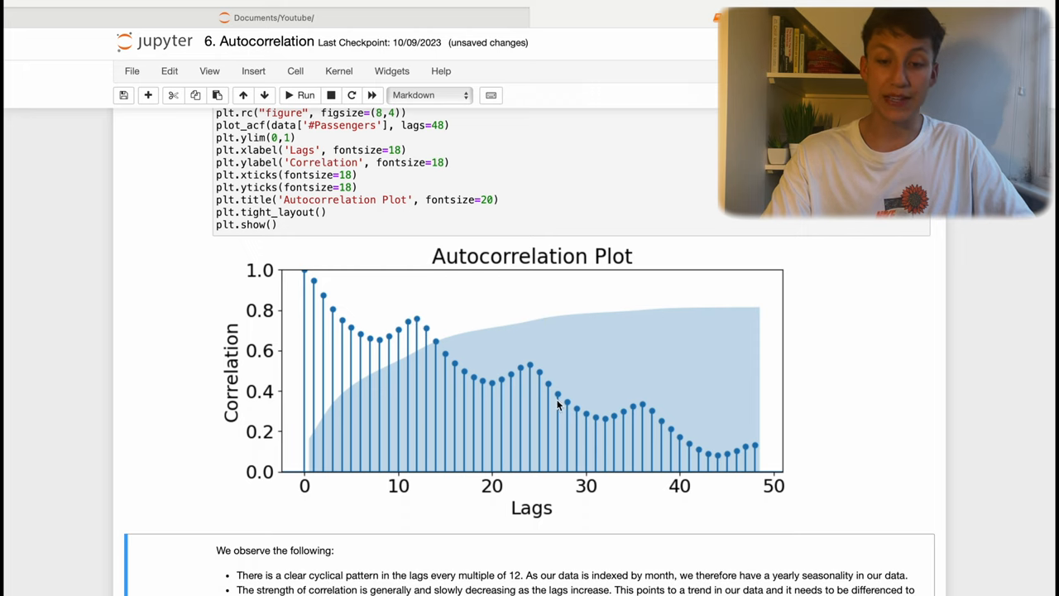
mouse_move(367, 324)
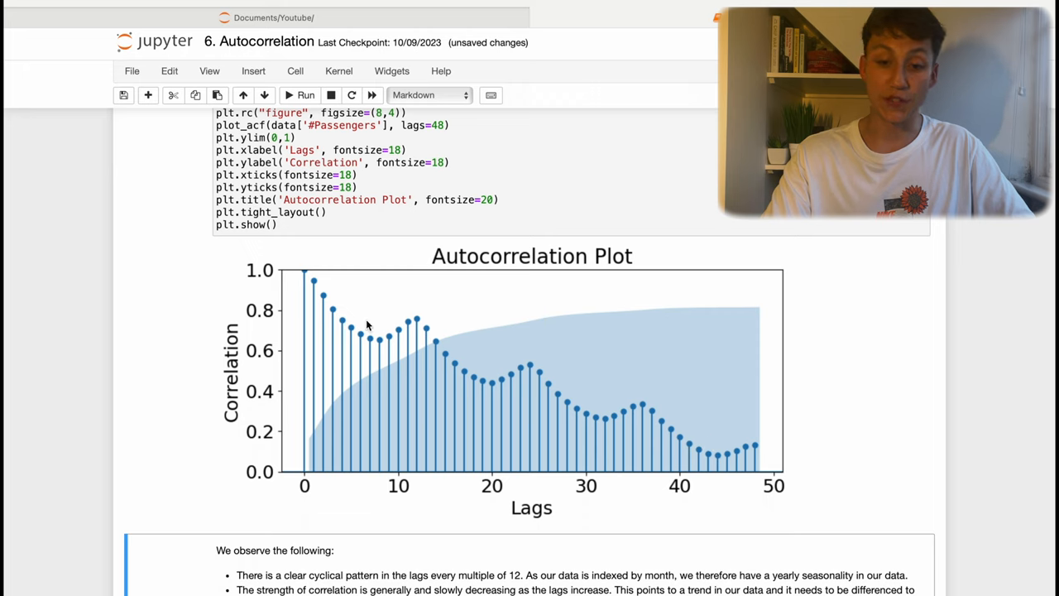
mouse_move(324, 283)
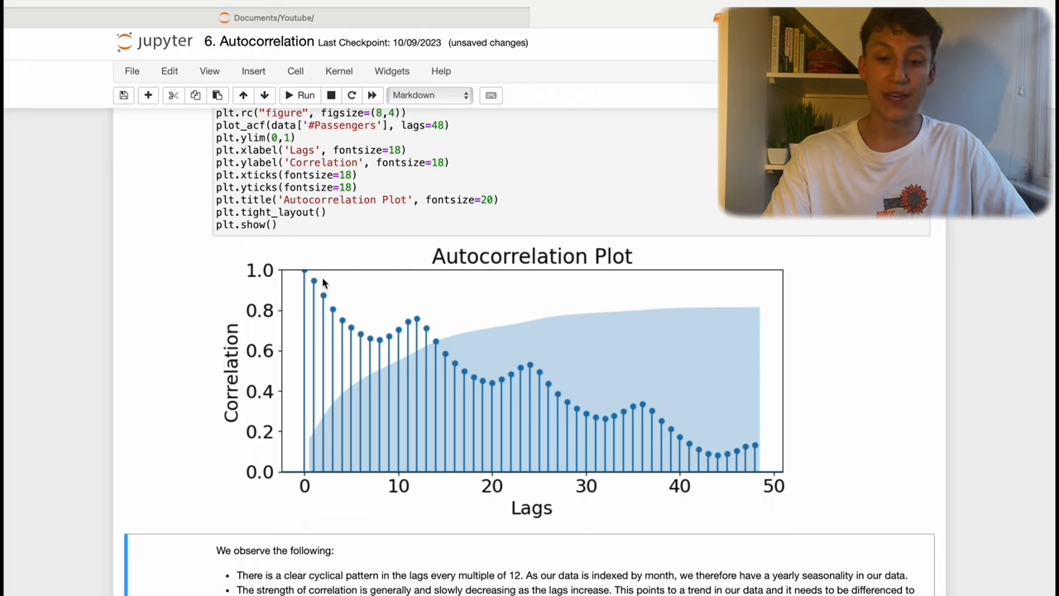
mouse_move(316, 284)
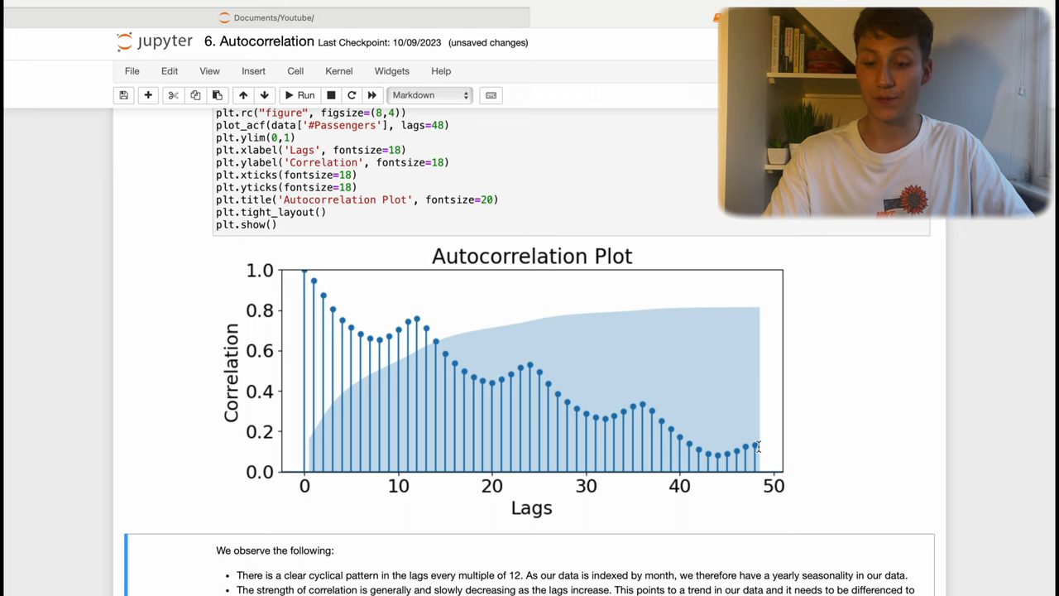
mouse_move(682, 420)
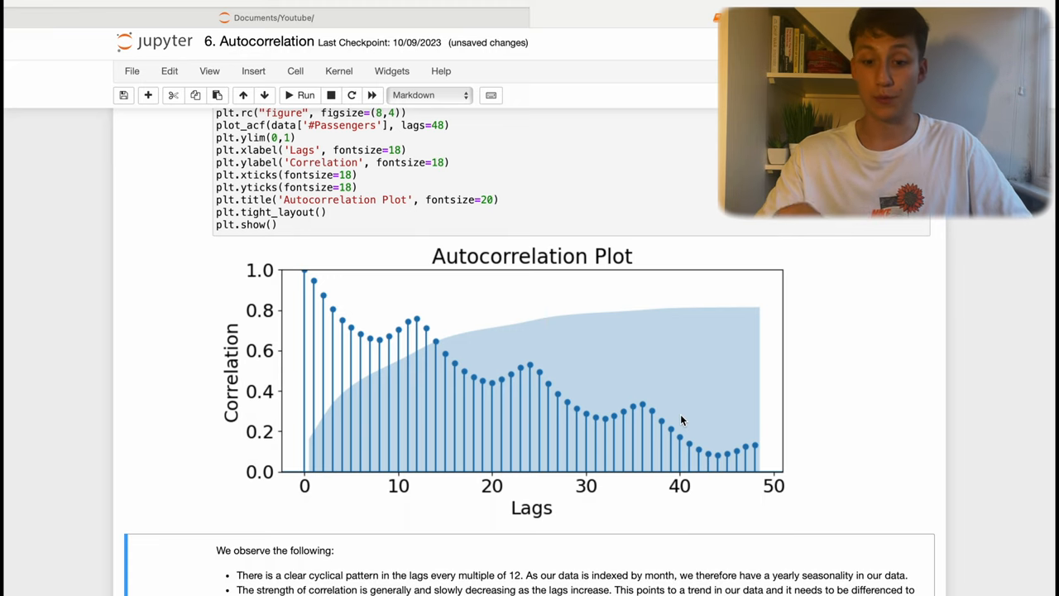
scroll("down", 3)
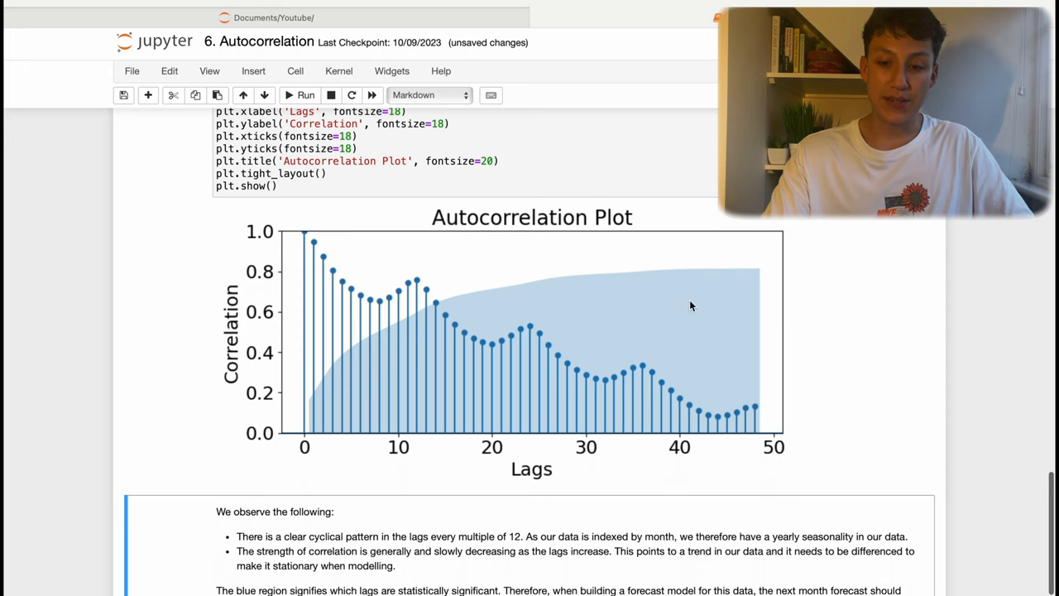
mouse_move(659, 263)
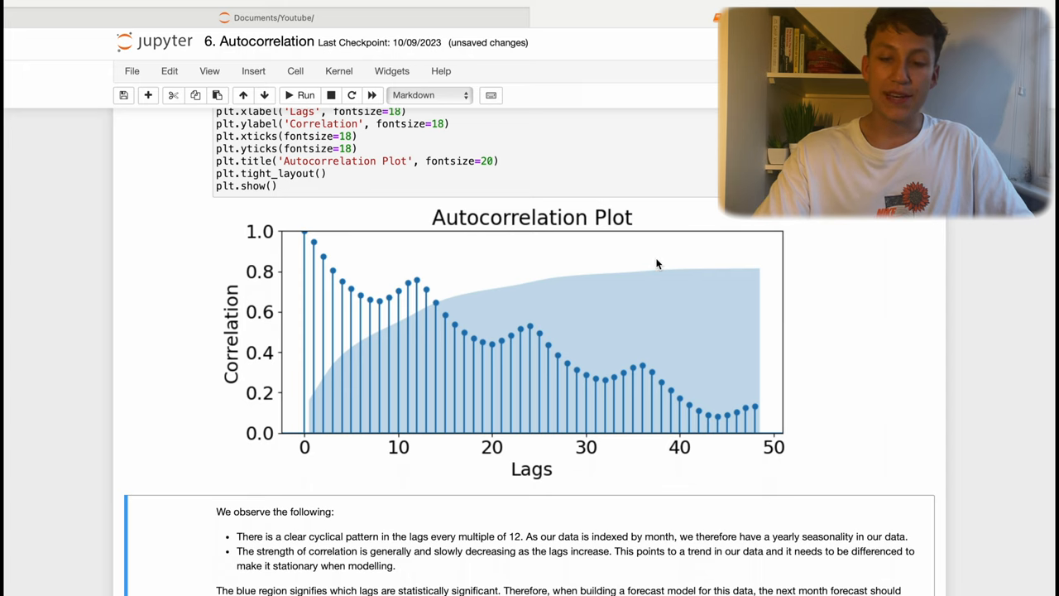
mouse_move(627, 288)
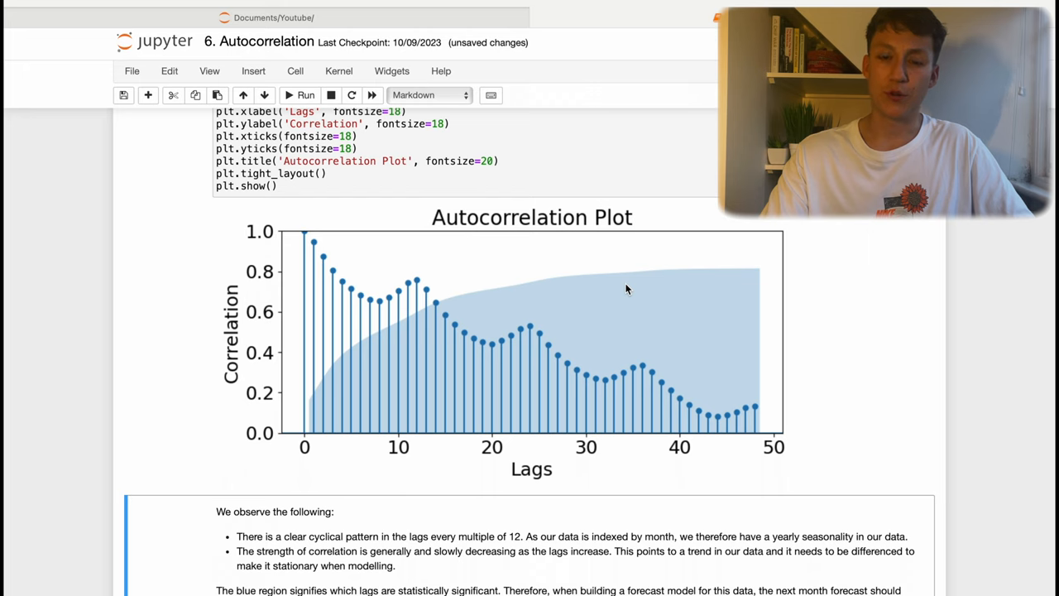
mouse_move(439, 309)
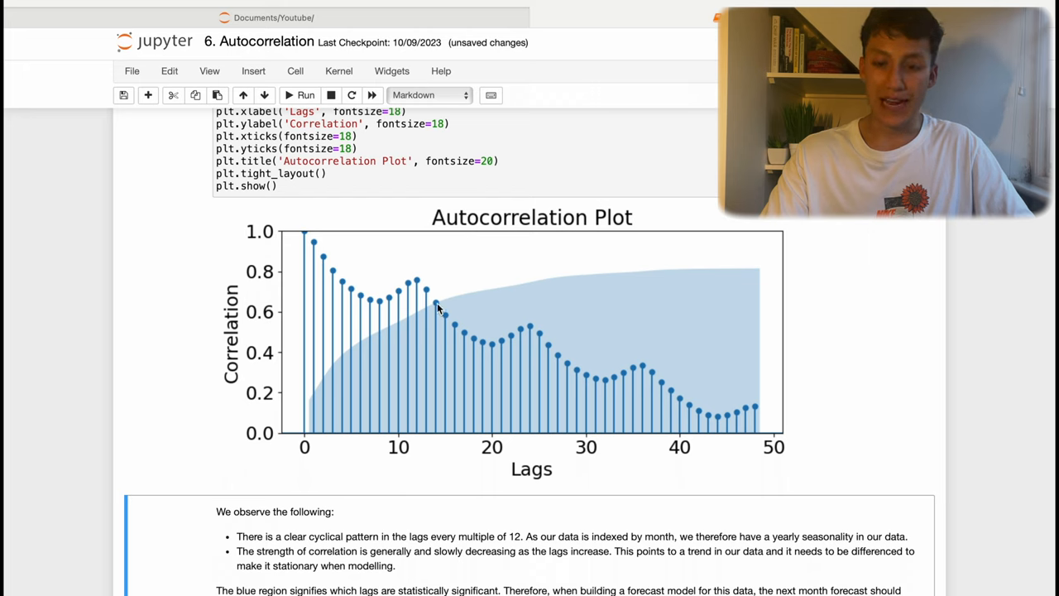
mouse_move(465, 314)
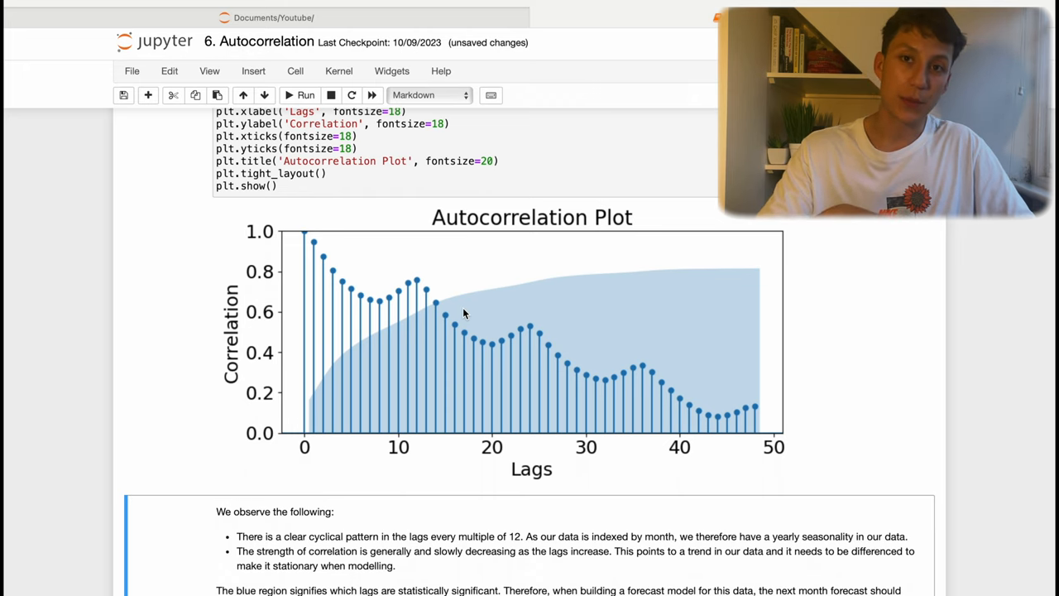
mouse_move(668, 379)
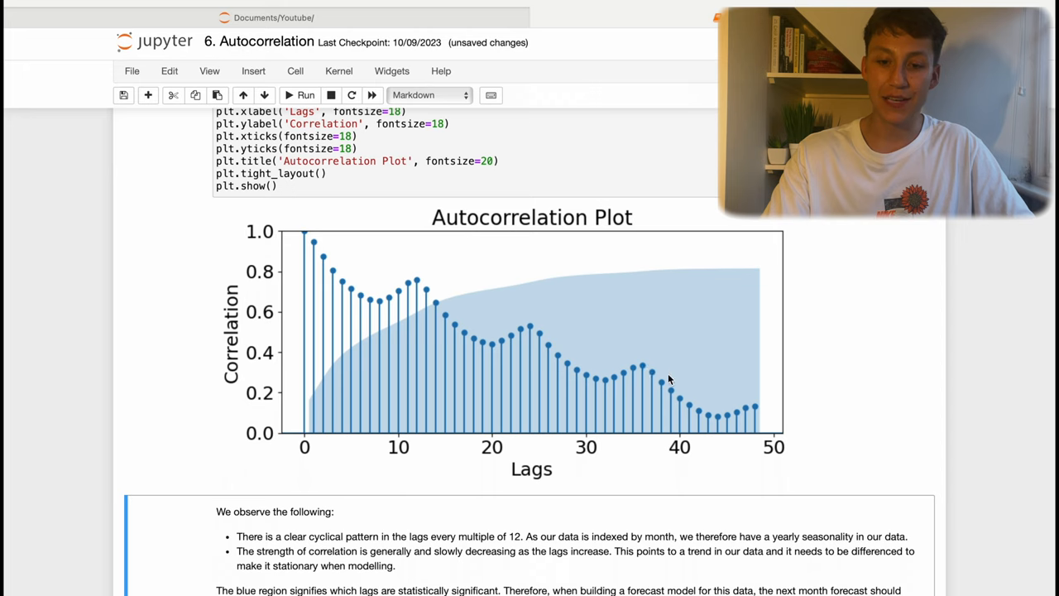
mouse_move(675, 424)
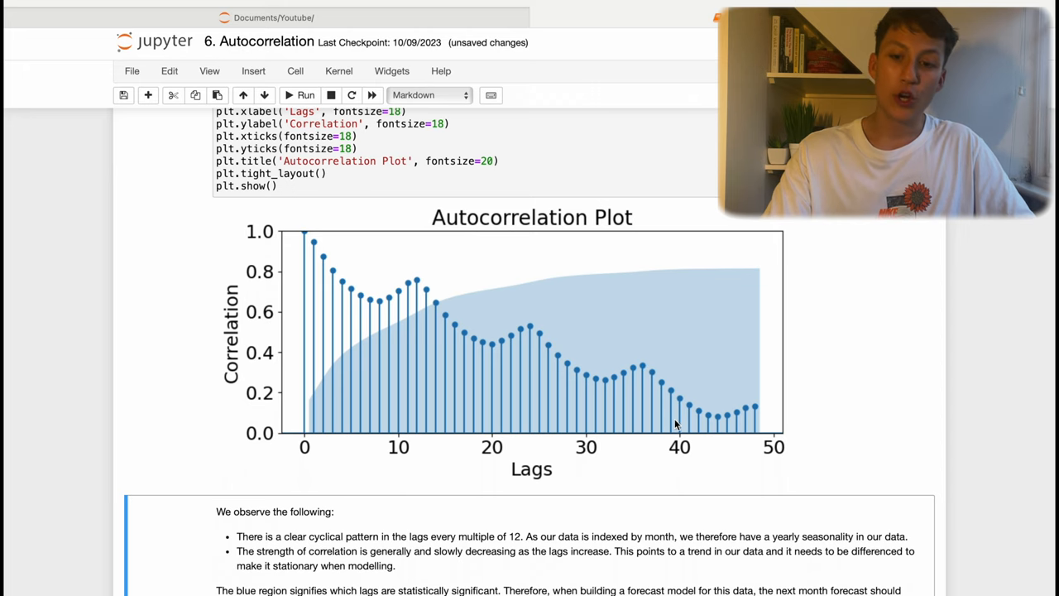
mouse_move(295, 245)
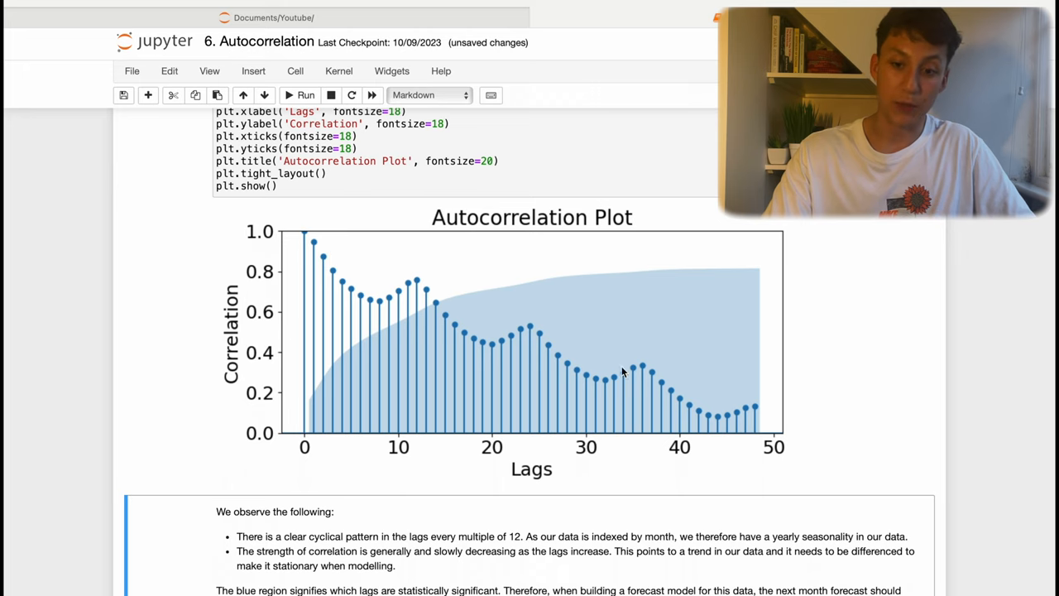
mouse_move(688, 405)
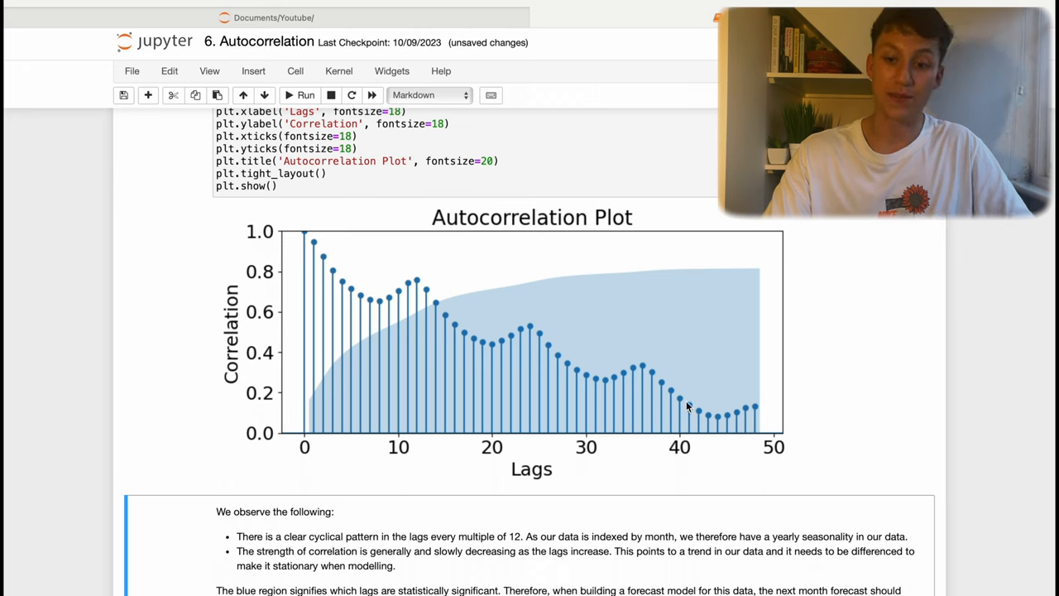
scroll("down", 3)
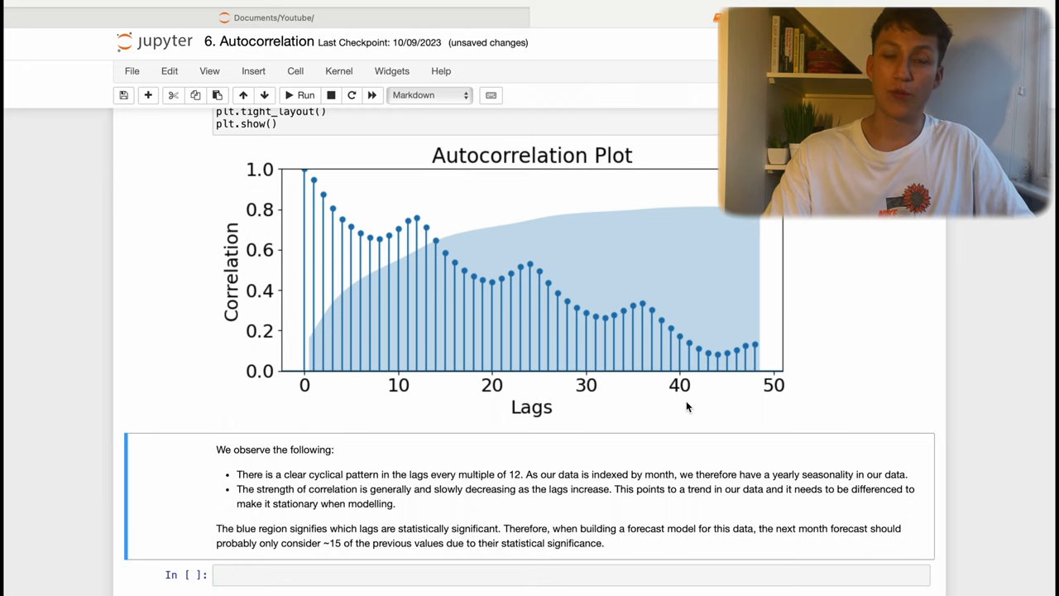
mouse_move(401, 237)
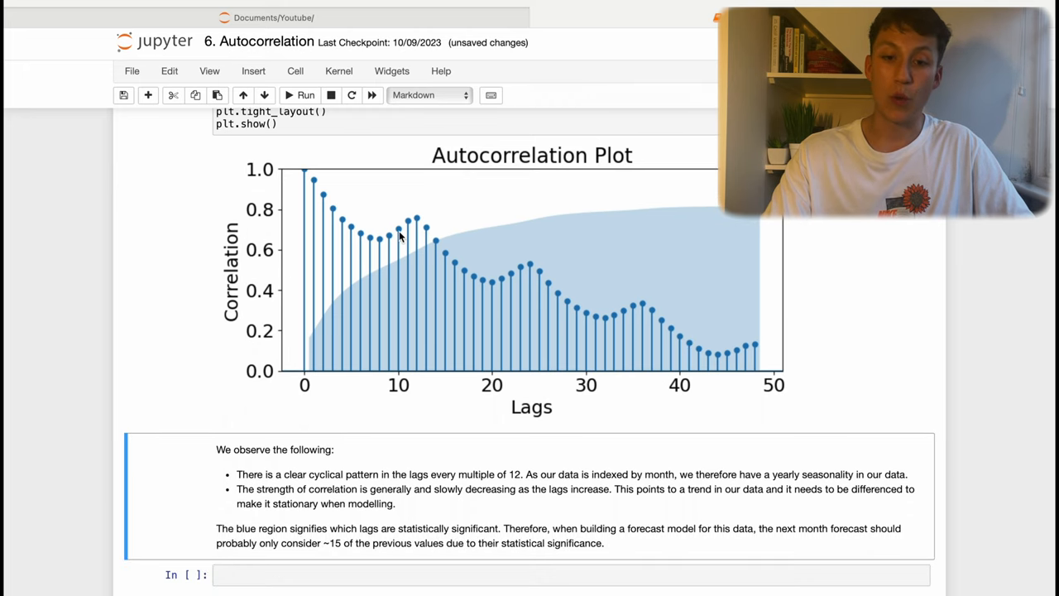